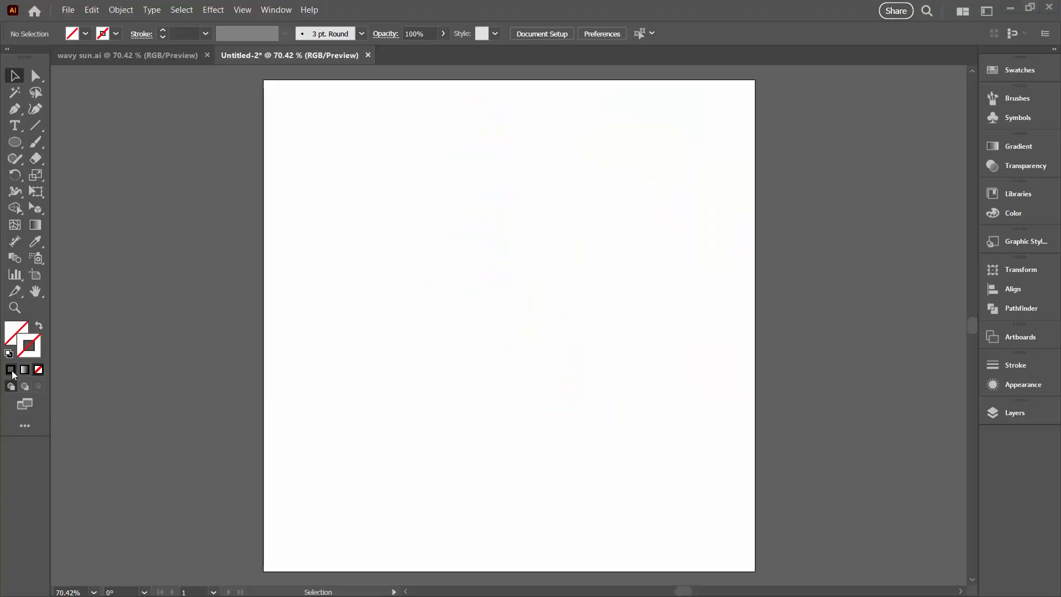
- Draw a vertical black line using default colours and a 24 pt stroke
click(30, 343)
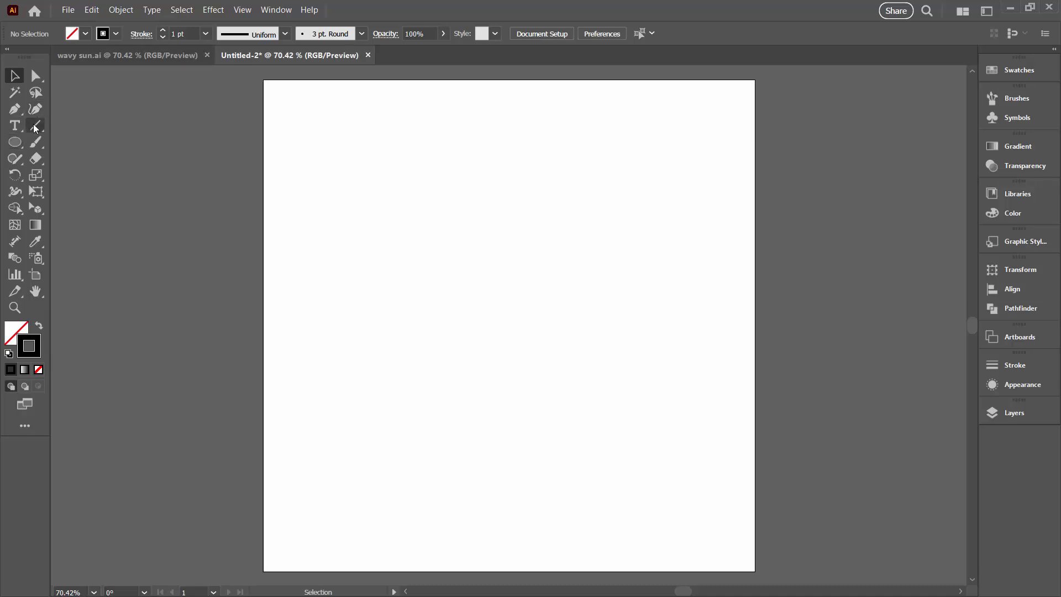
click(35, 126)
text(24)
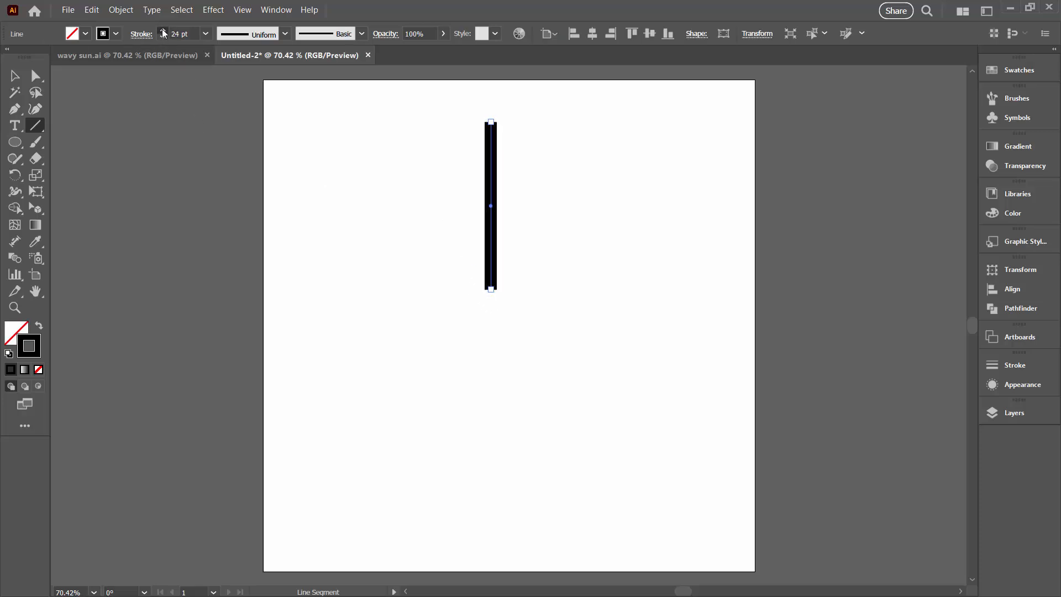
- Set the line to 39 pt with a tapered width profile, flipped wide at the bottom
click(205, 33)
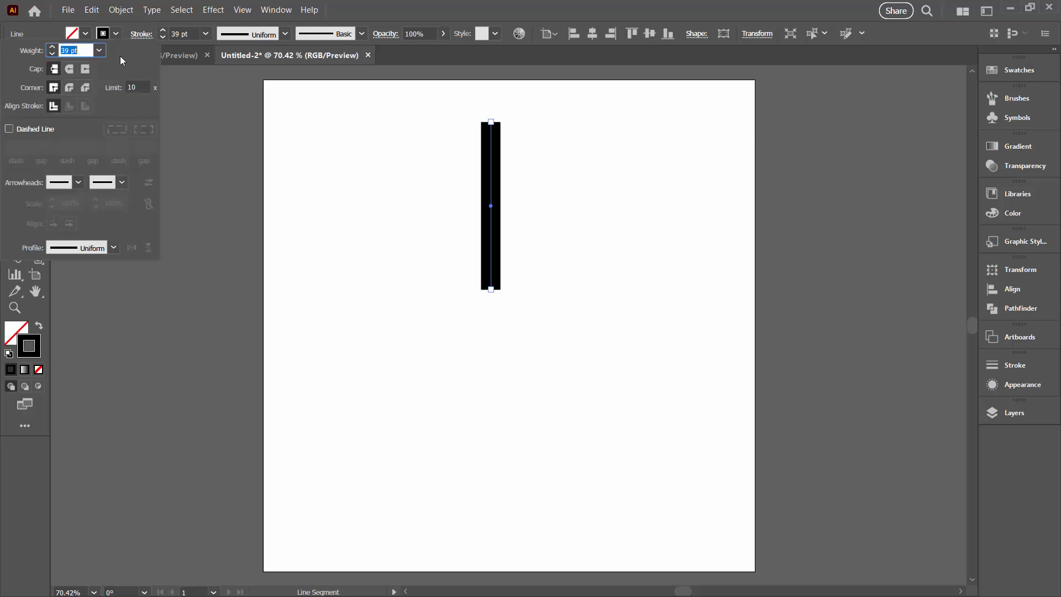
mouse_move(103, 255)
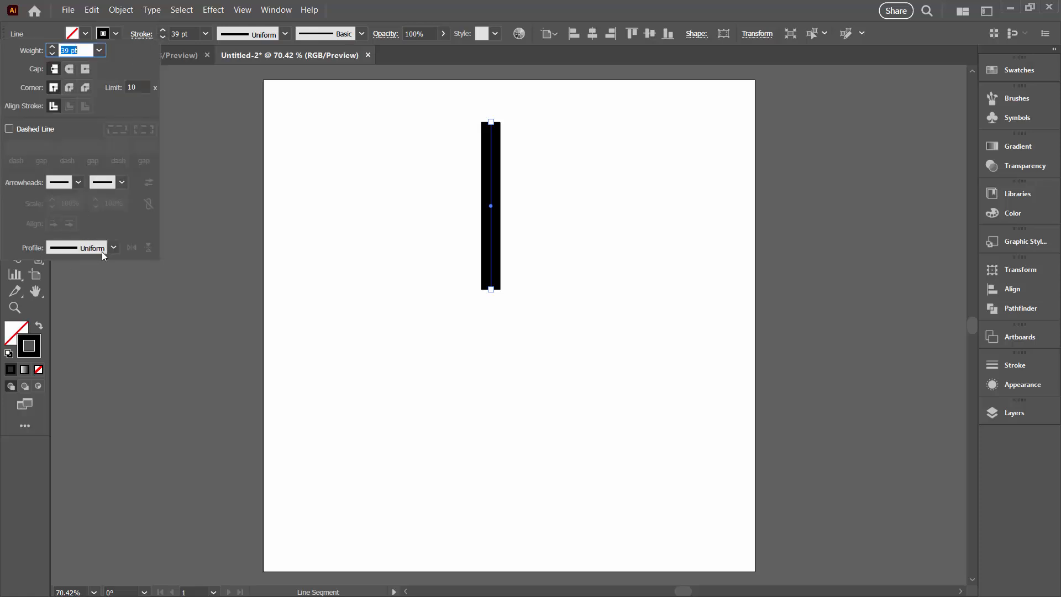
click(113, 247)
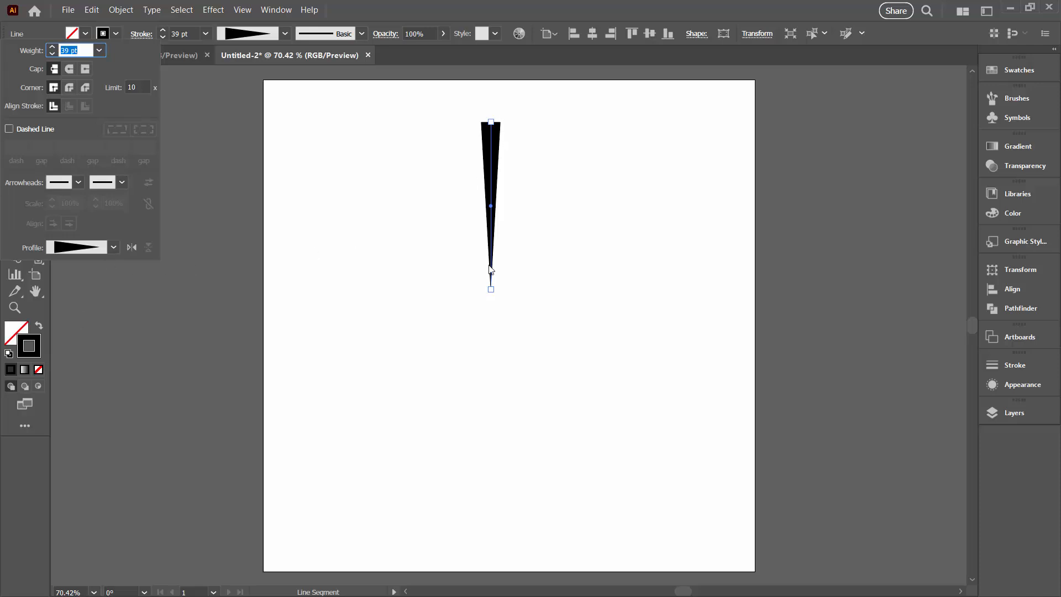
click(131, 247)
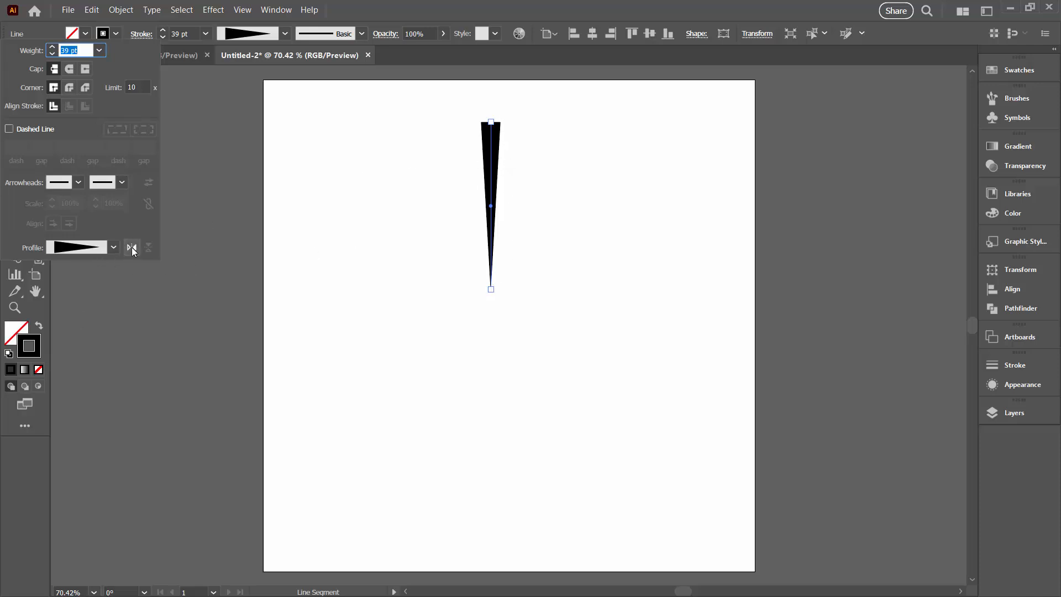
click(132, 247)
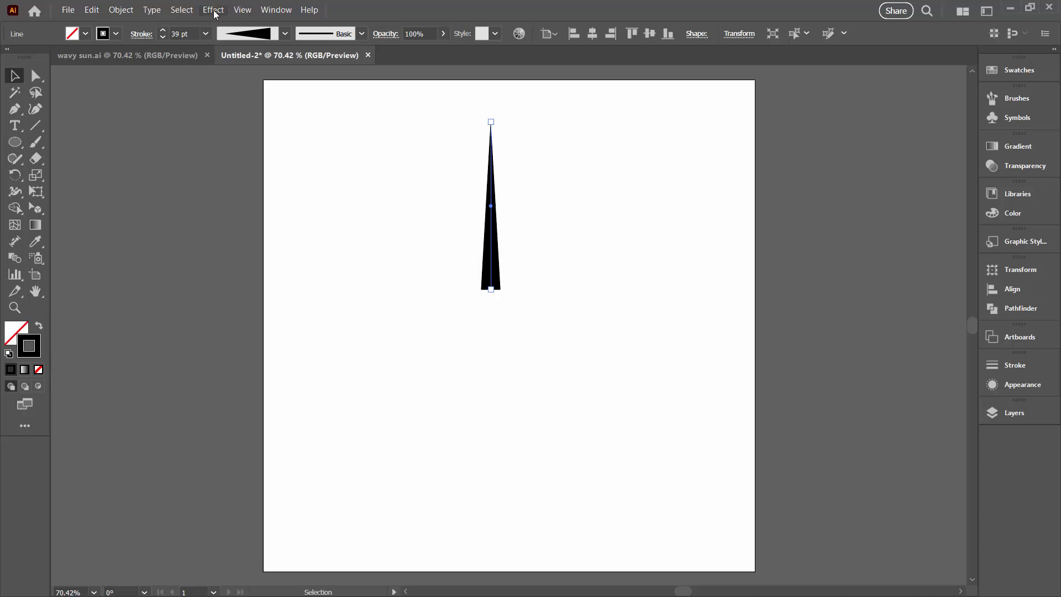
- Apply a smooth Zig Zag effect with 8 px size and 3 ridges per segment
click(212, 9)
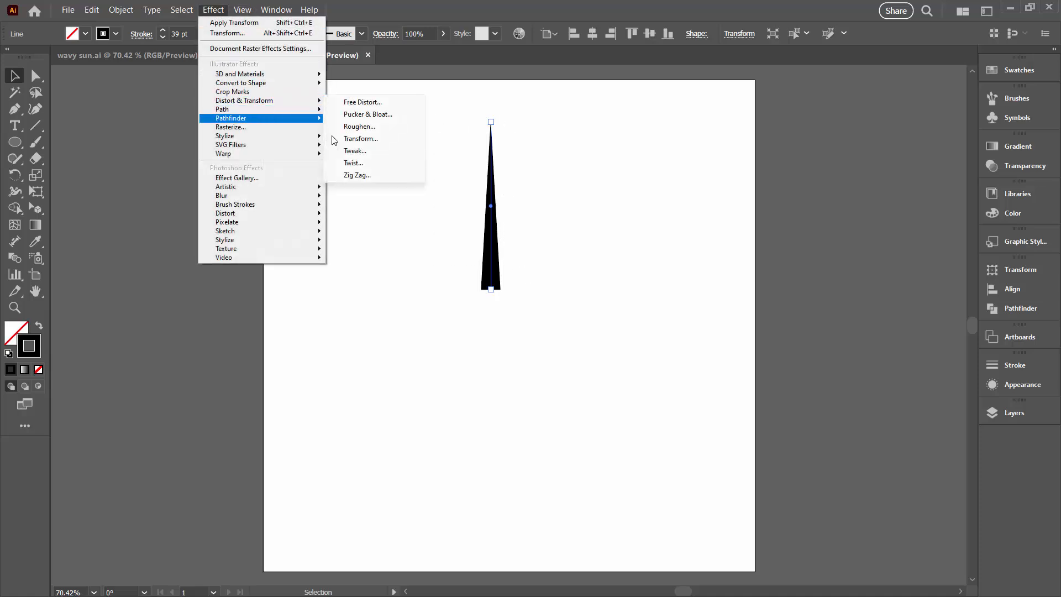
click(356, 174)
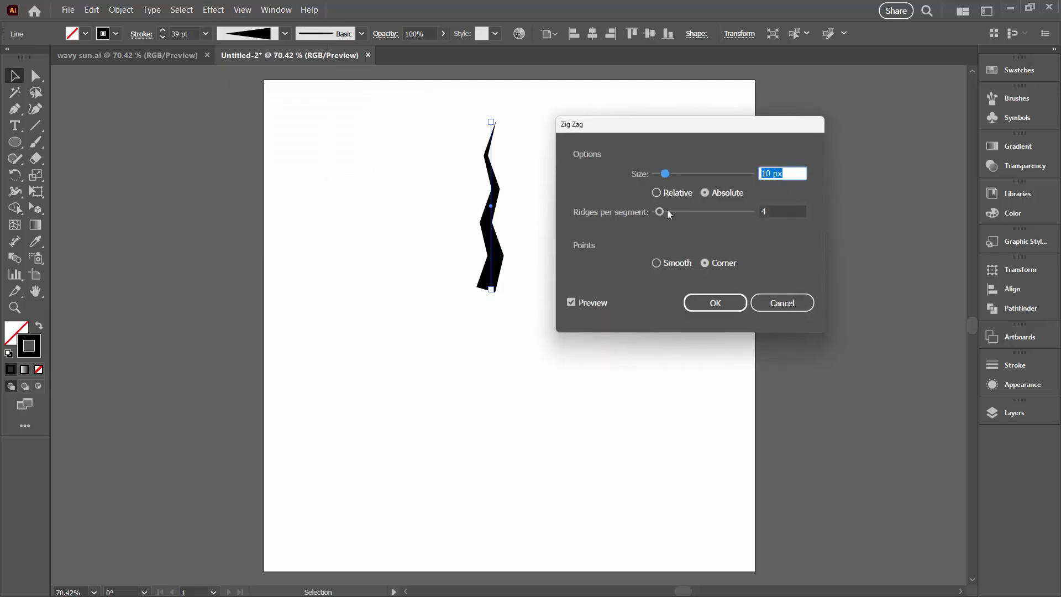
click(656, 262)
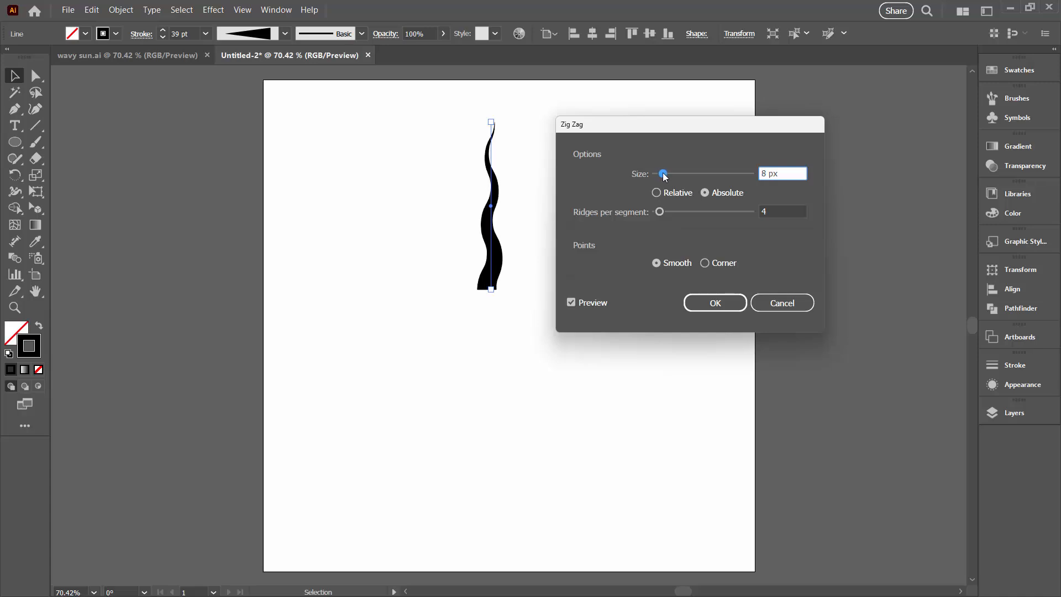
mouse_move(661, 215)
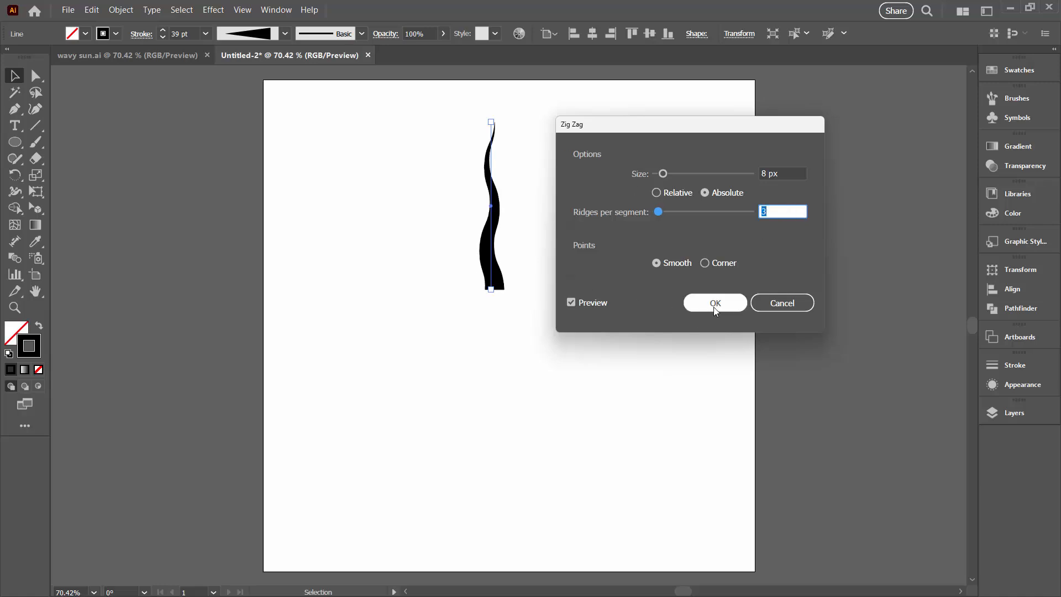
click(715, 302)
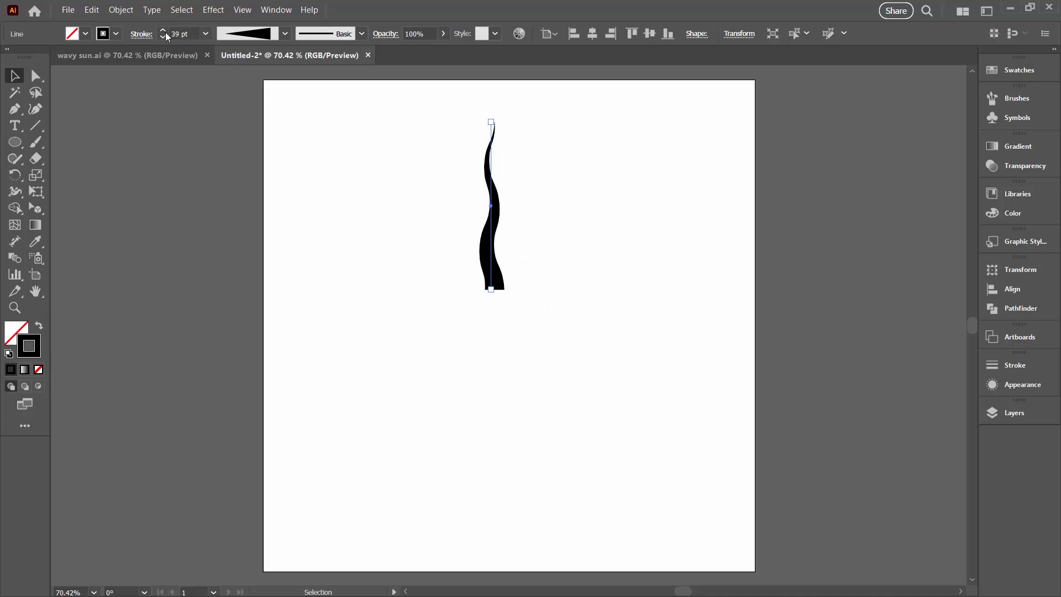
- Raise the wavy spike's stroke weight to 42 pt and deselect it
click(163, 31)
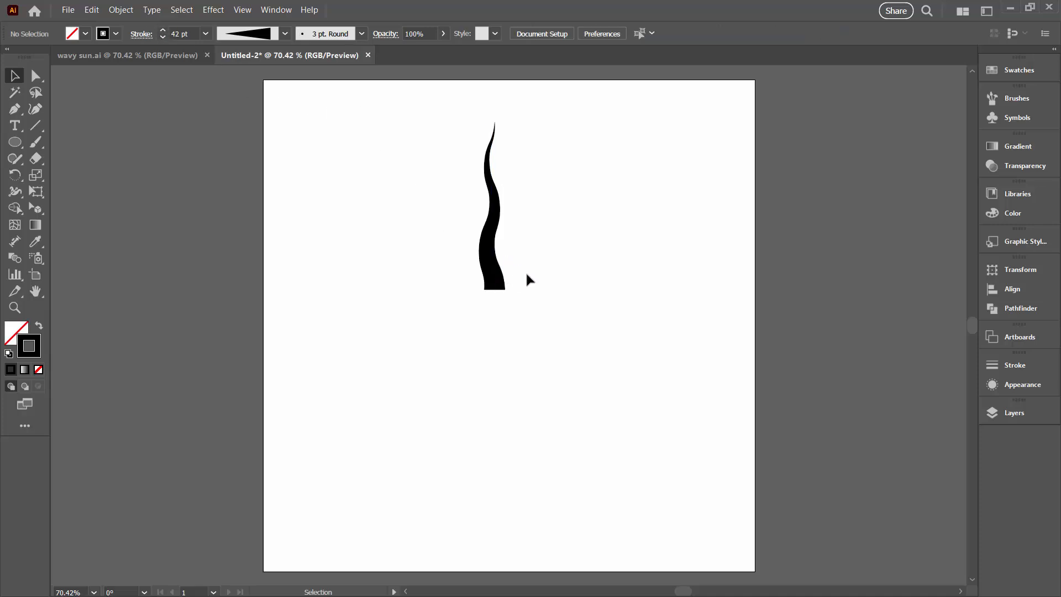
mouse_move(426, 264)
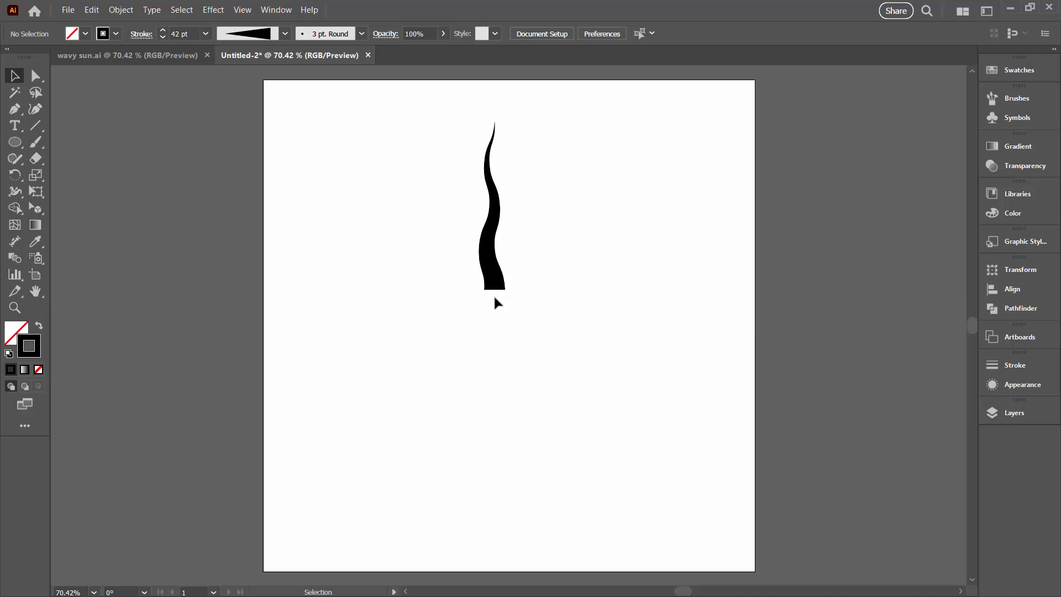
mouse_move(501, 313)
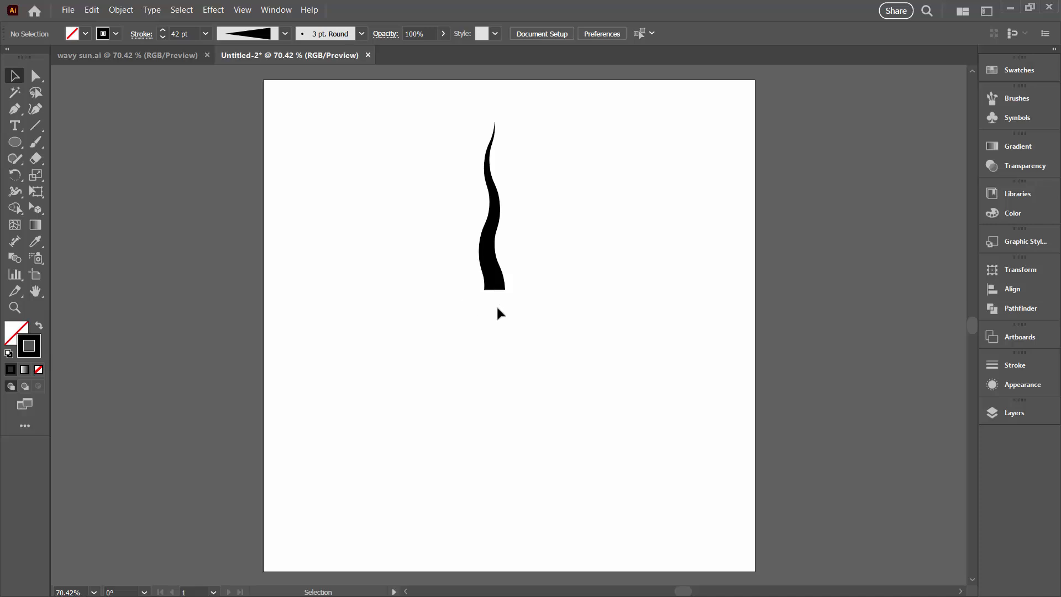
click(15, 109)
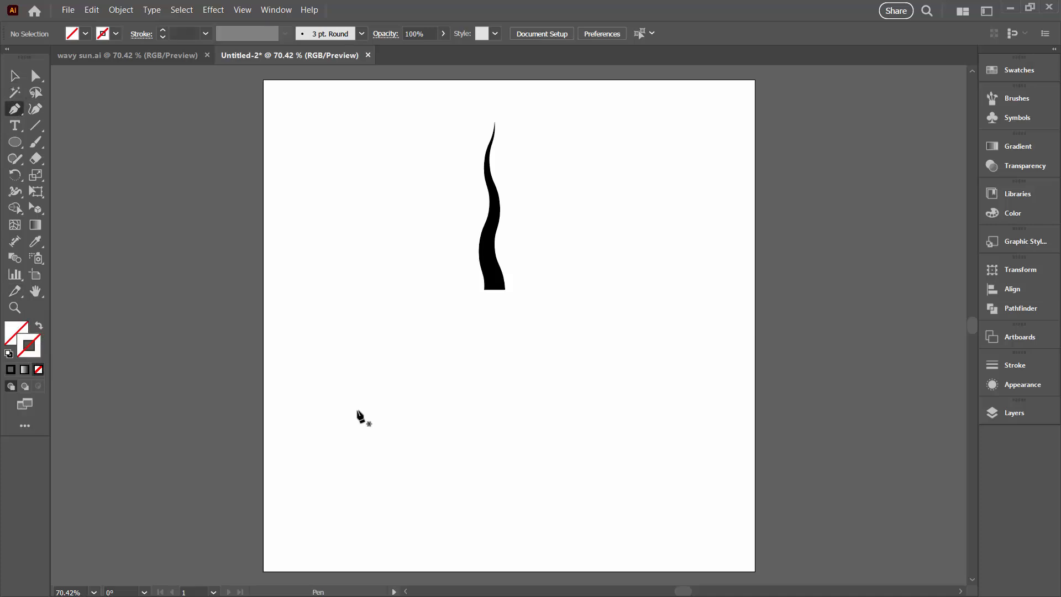
mouse_move(498, 318)
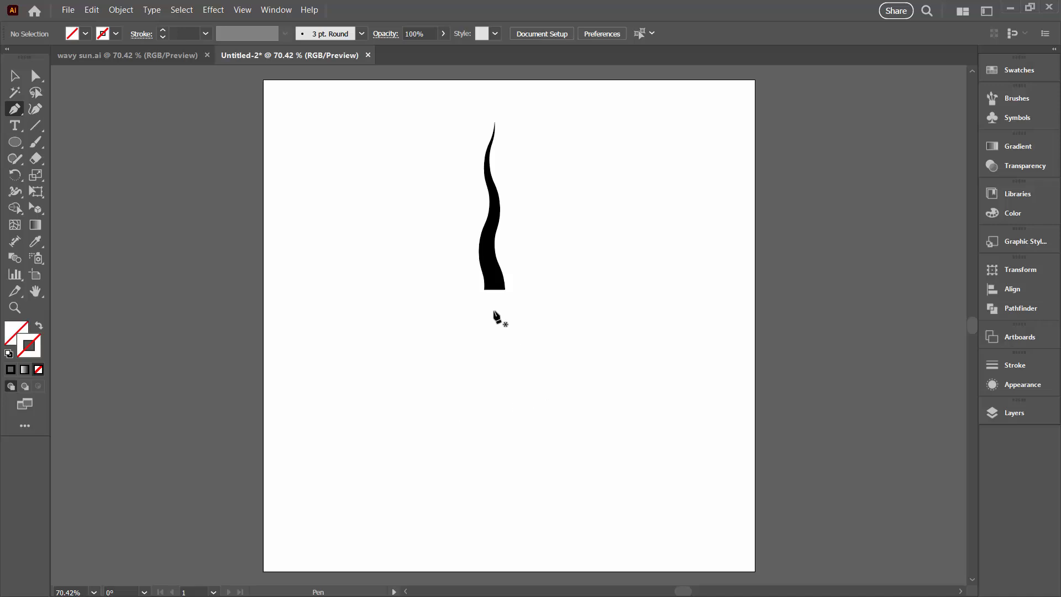
- Place a single Pen anchor point below the wavy spike and group them together
click(495, 313)
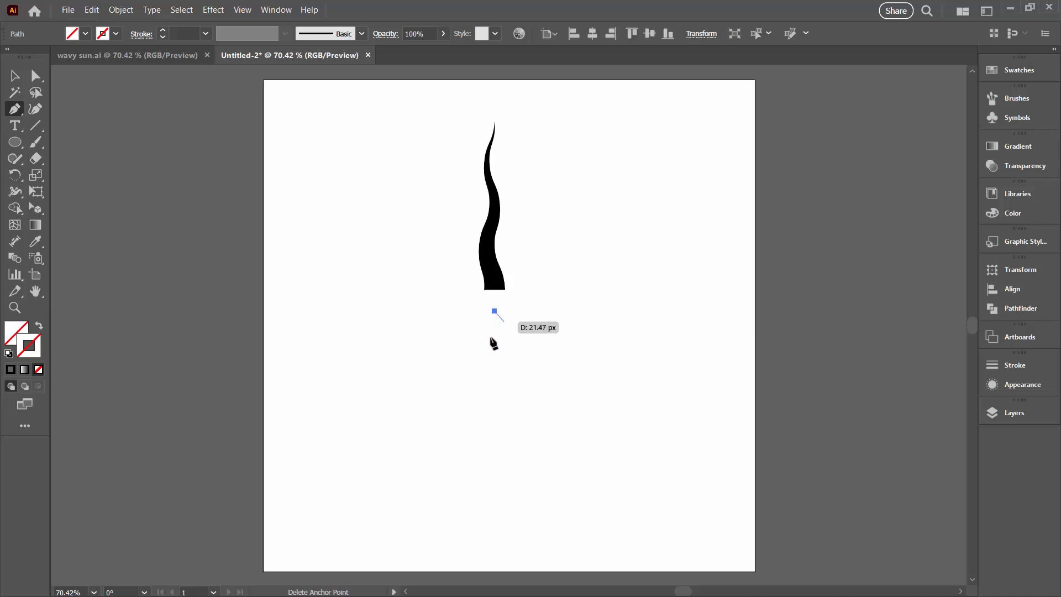
mouse_move(466, 326)
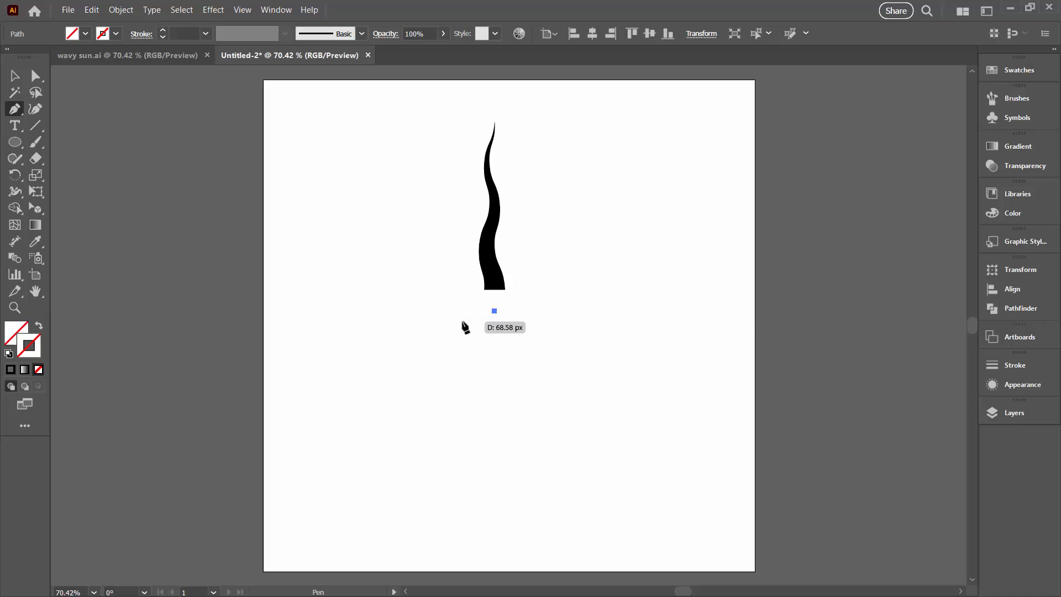
click(14, 75)
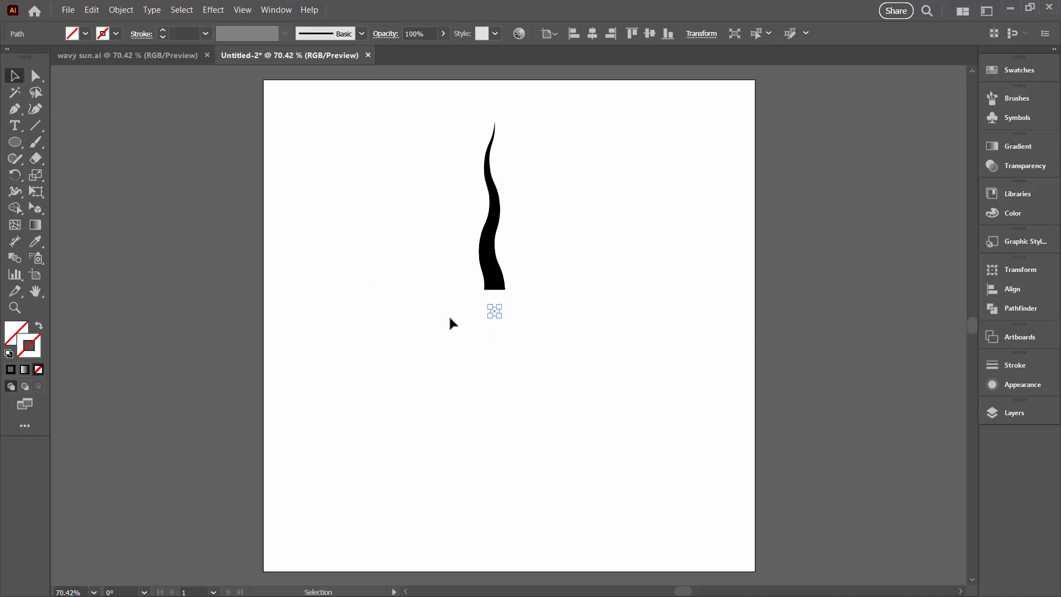
mouse_move(498, 314)
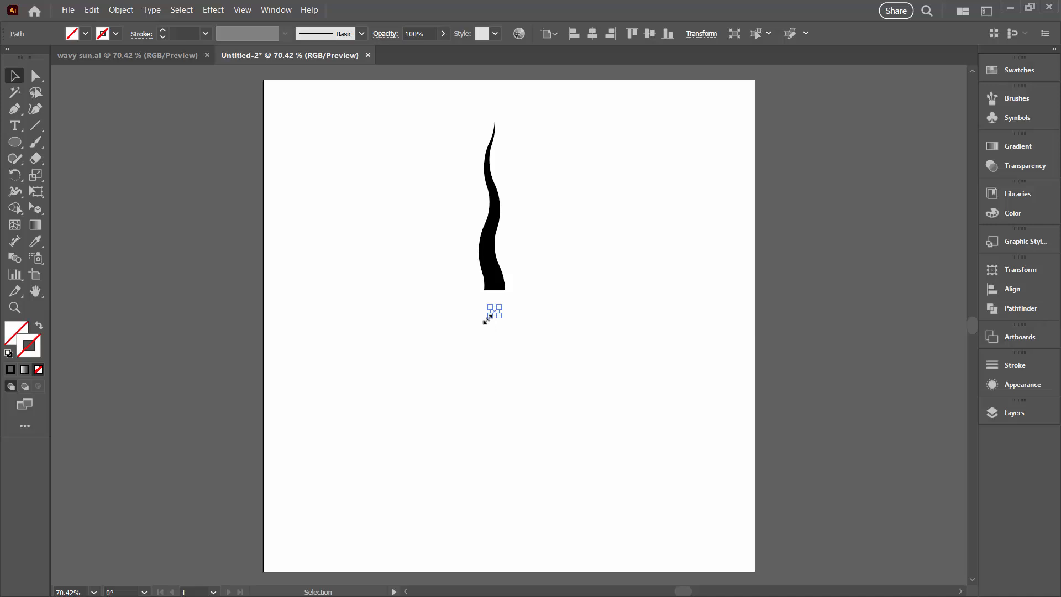
mouse_move(613, 358)
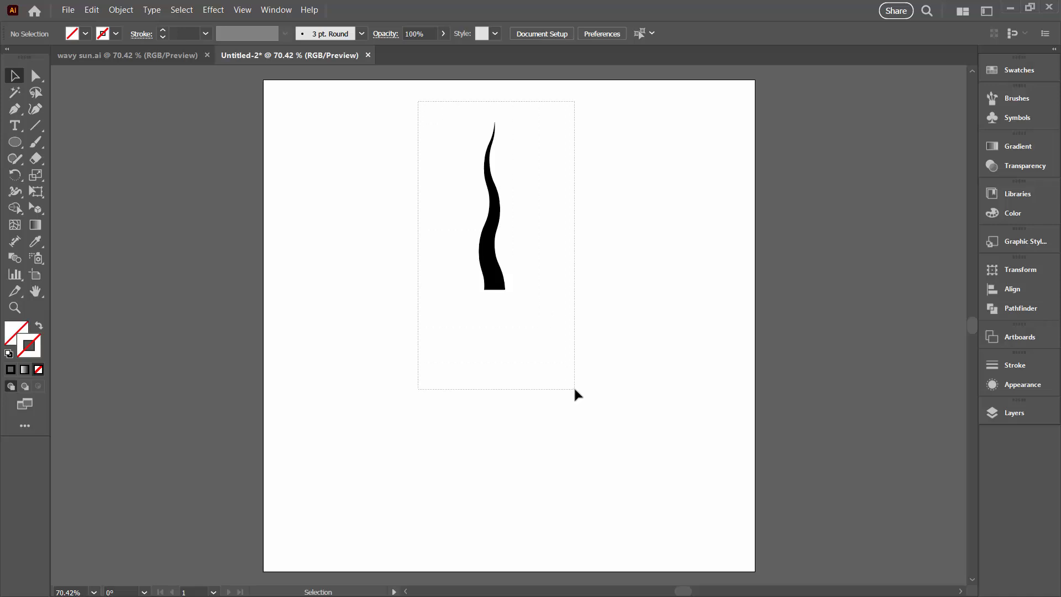
click(495, 203)
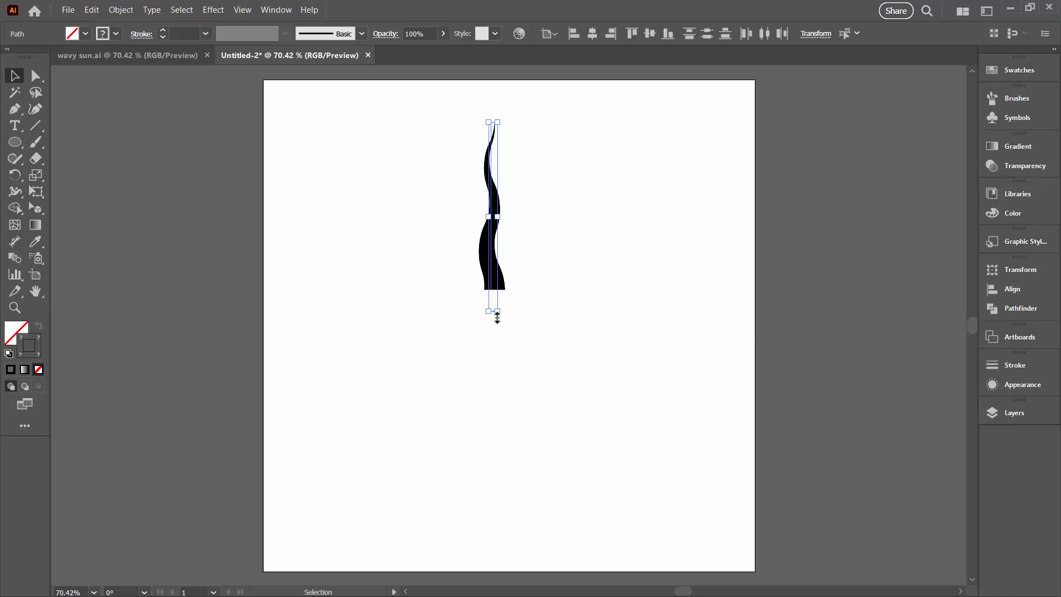
click(121, 9)
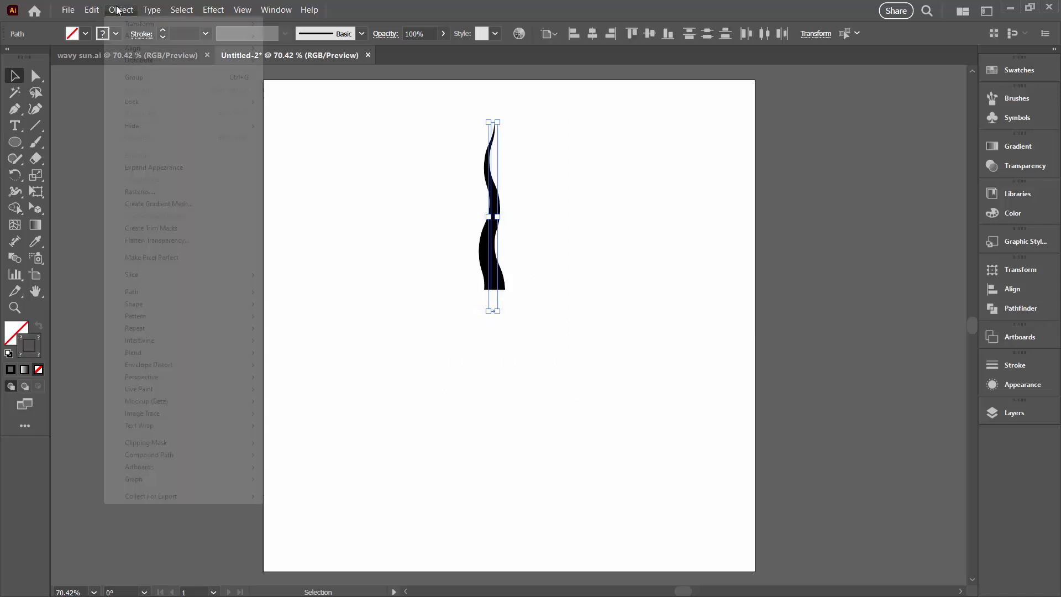
click(133, 76)
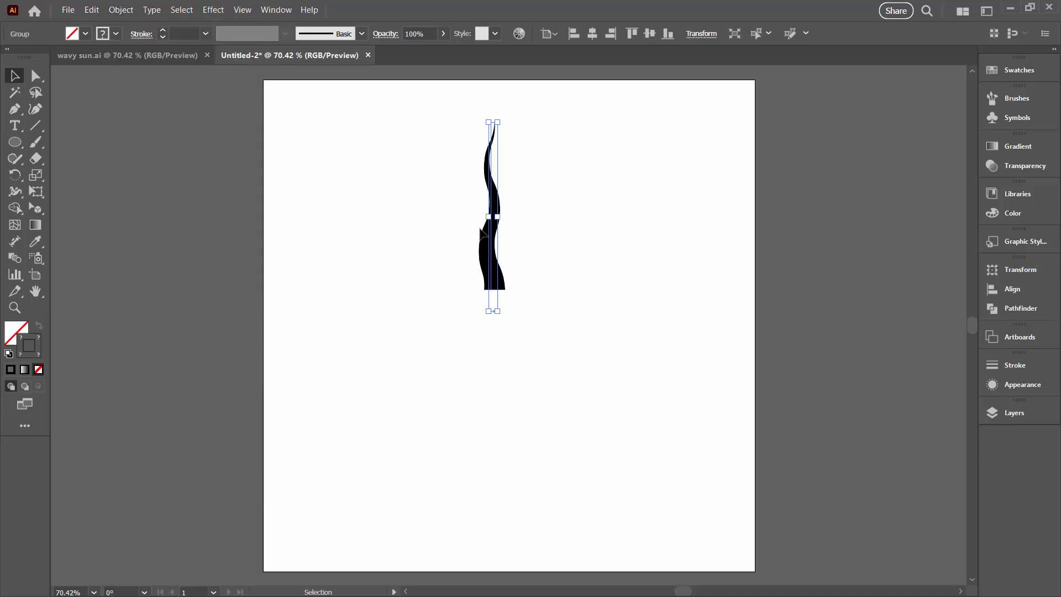
mouse_move(512, 319)
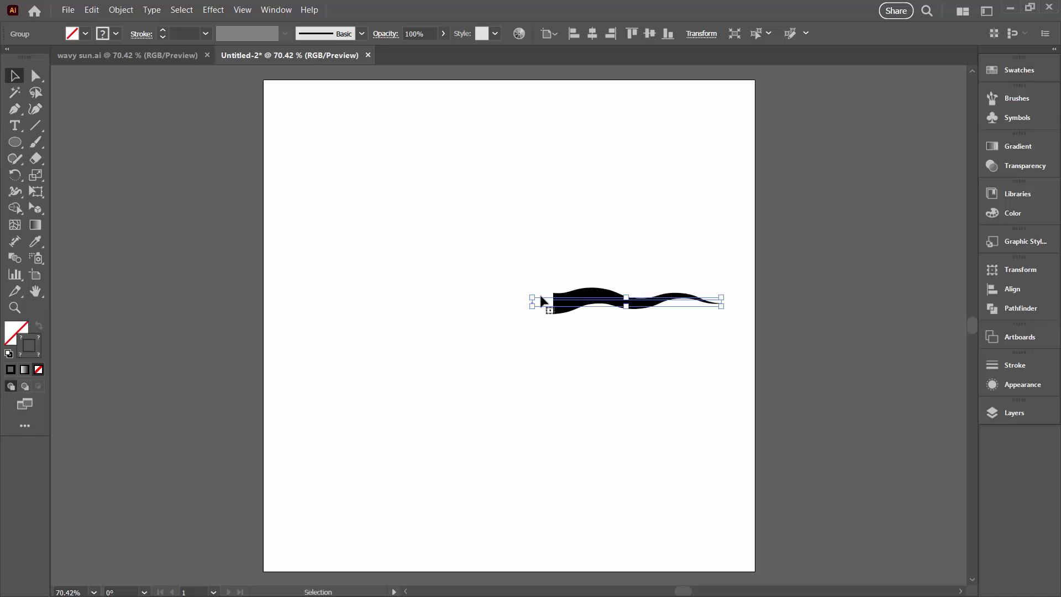
mouse_move(583, 310)
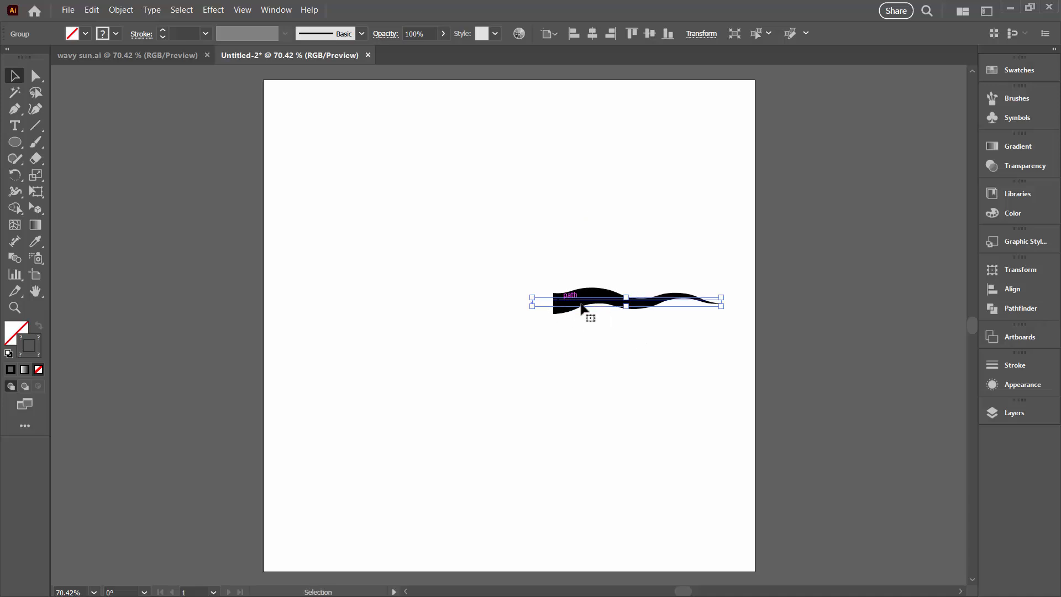
- Add a Transform effect rotating the ray 18° (180/10) with 10 copies
click(212, 9)
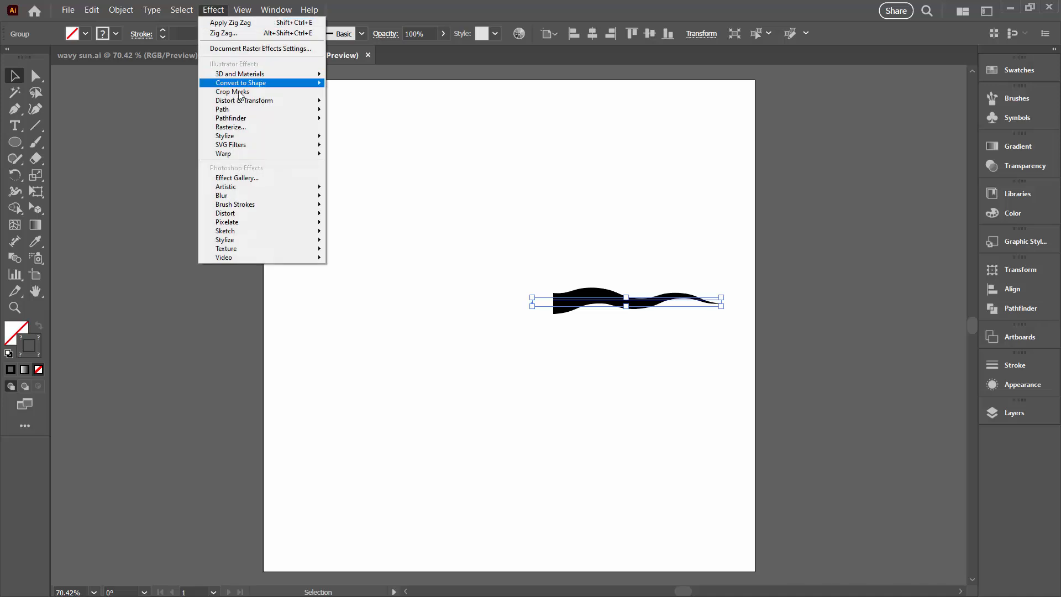
mouse_move(244, 100)
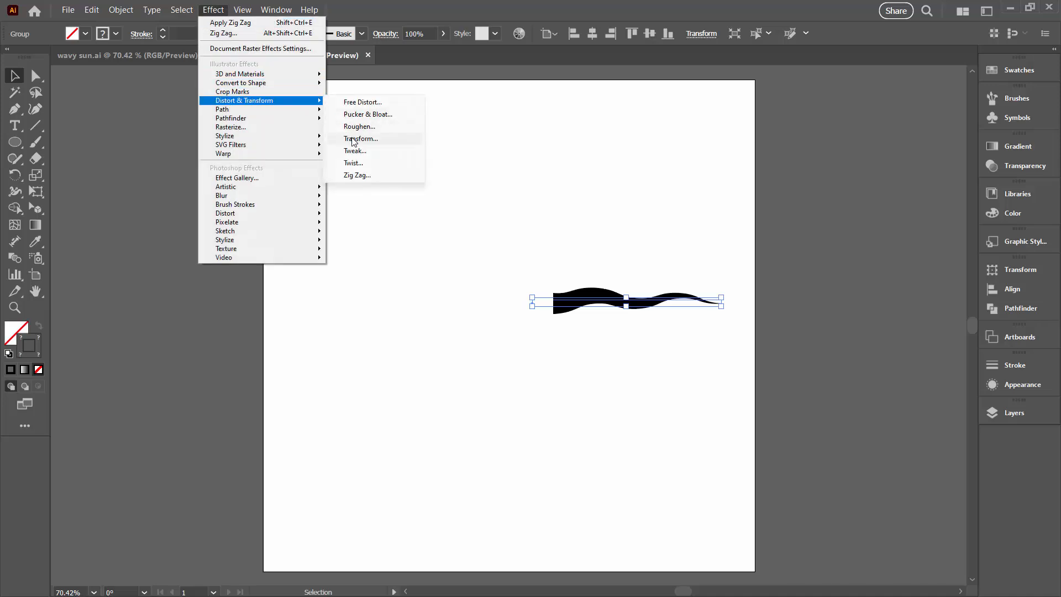
click(361, 138)
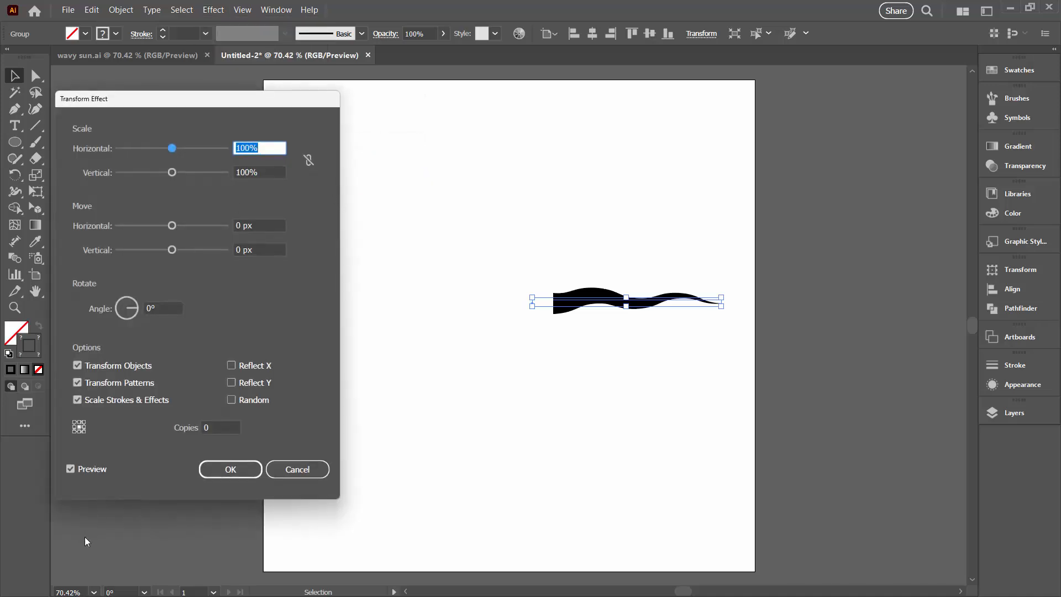
mouse_move(501, 296)
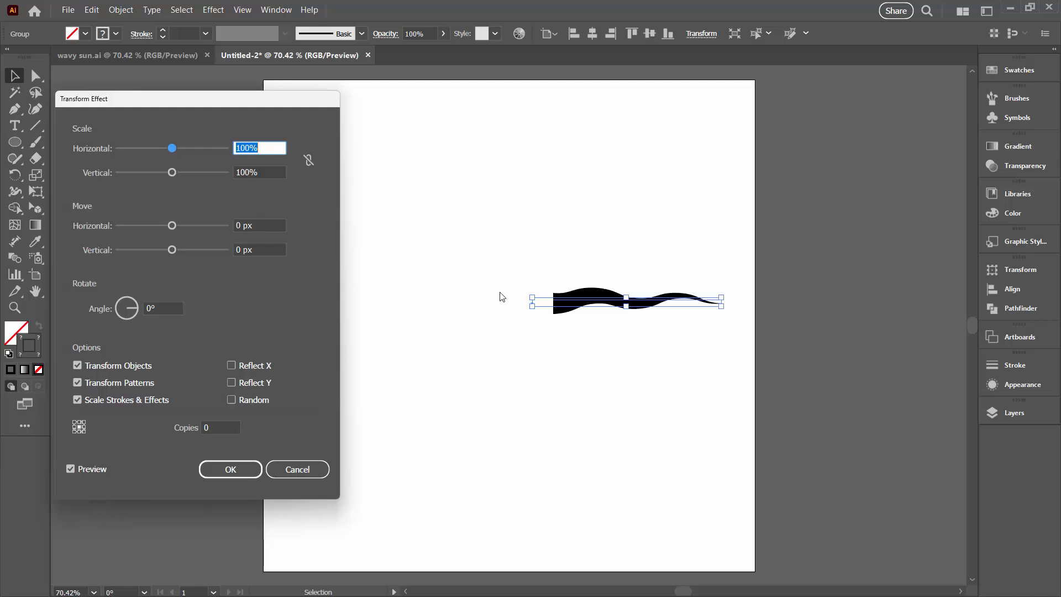
mouse_move(534, 305)
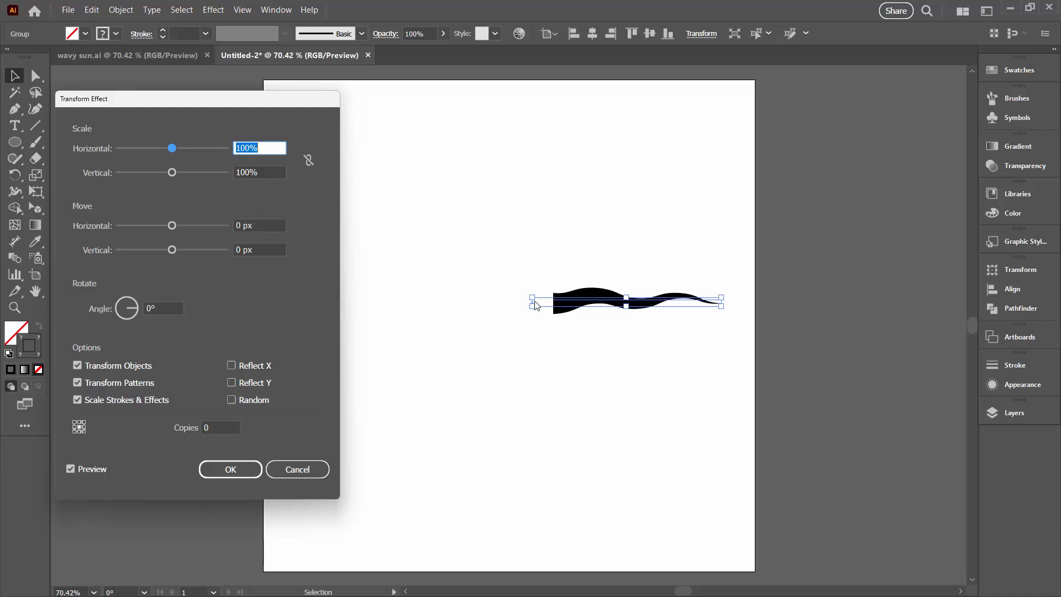
mouse_move(476, 316)
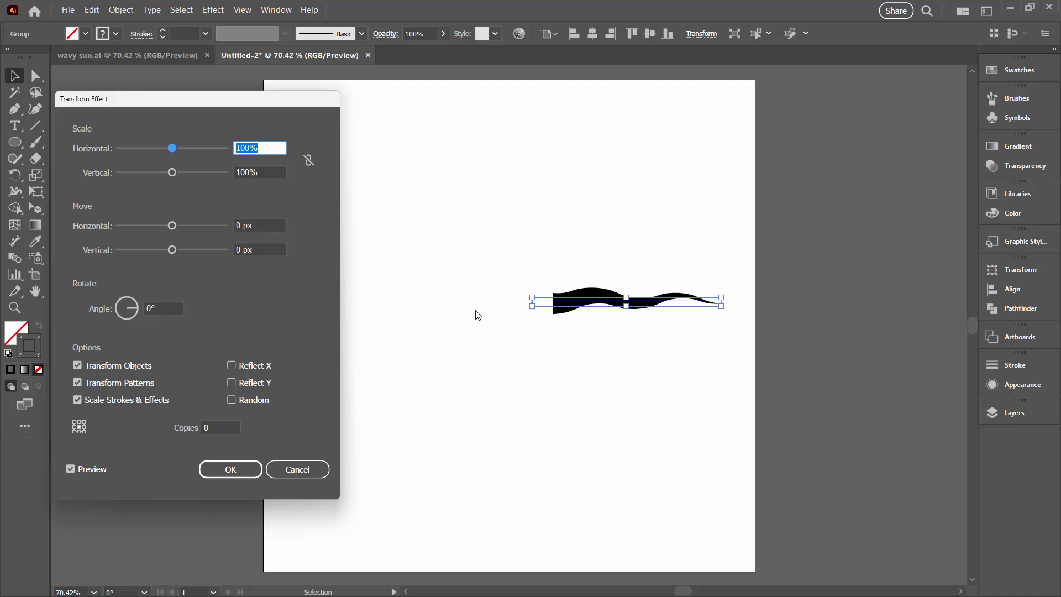
mouse_move(84, 422)
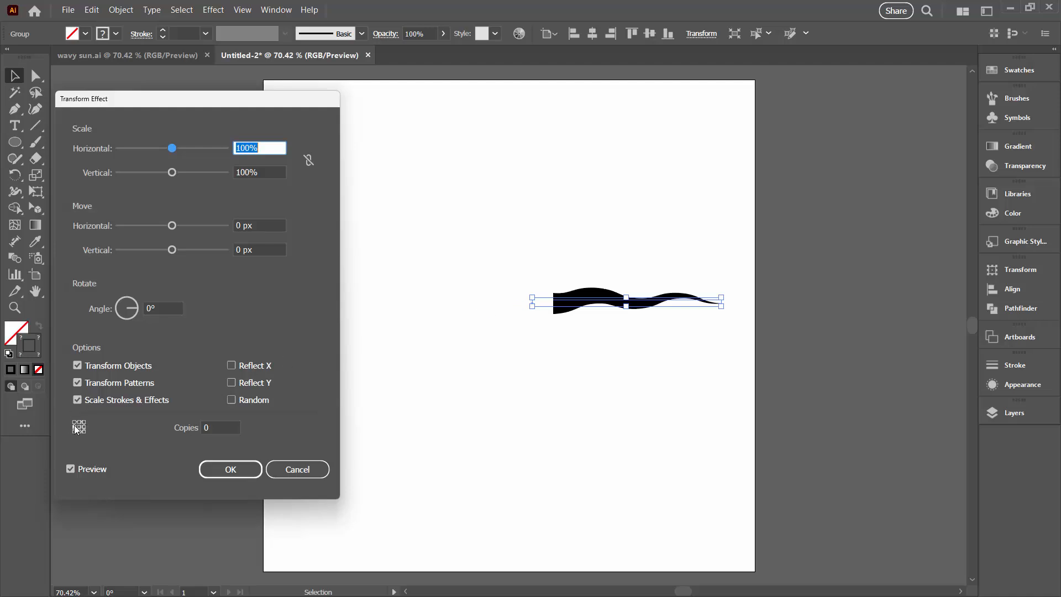
mouse_move(531, 306)
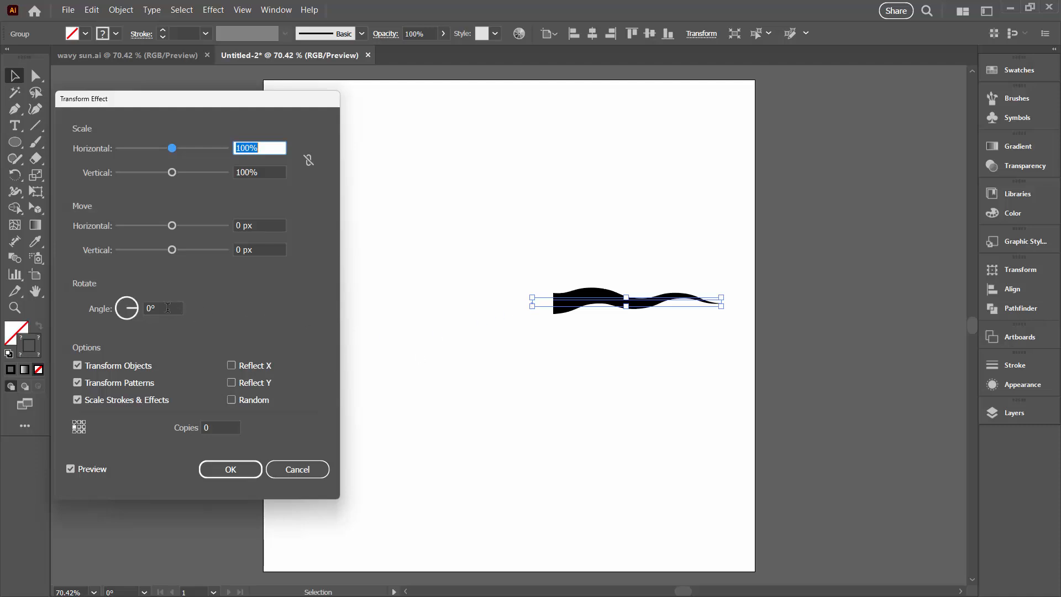
mouse_move(386, 159)
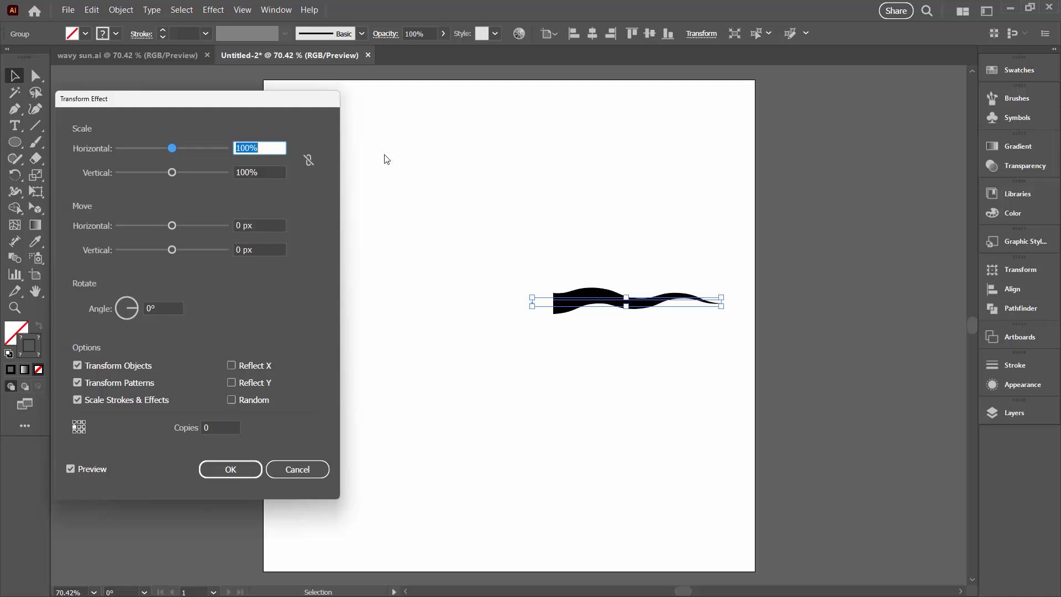
mouse_move(169, 320)
text(180/10)
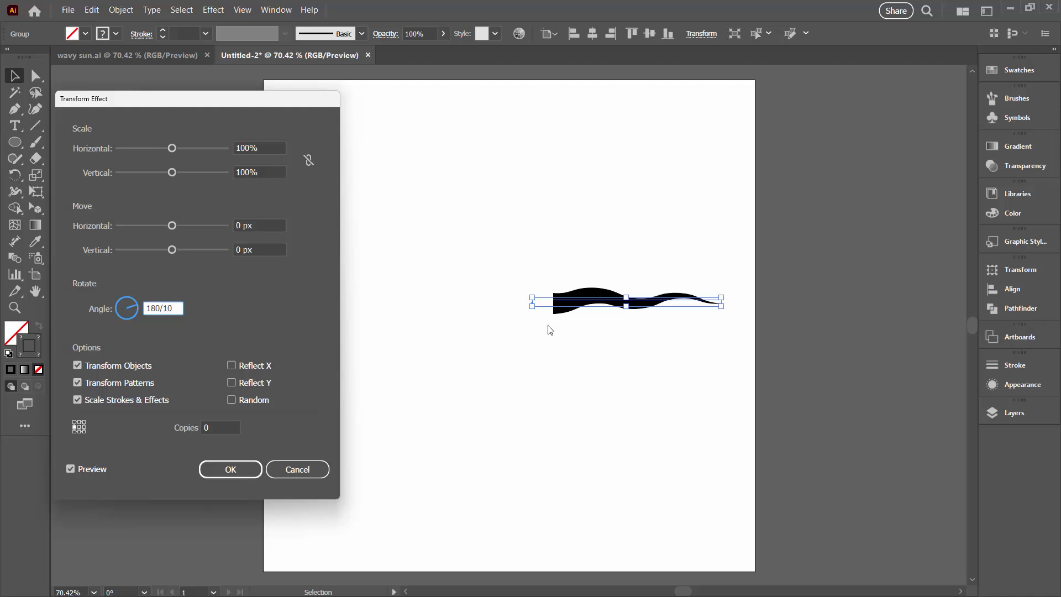
mouse_move(269, 414)
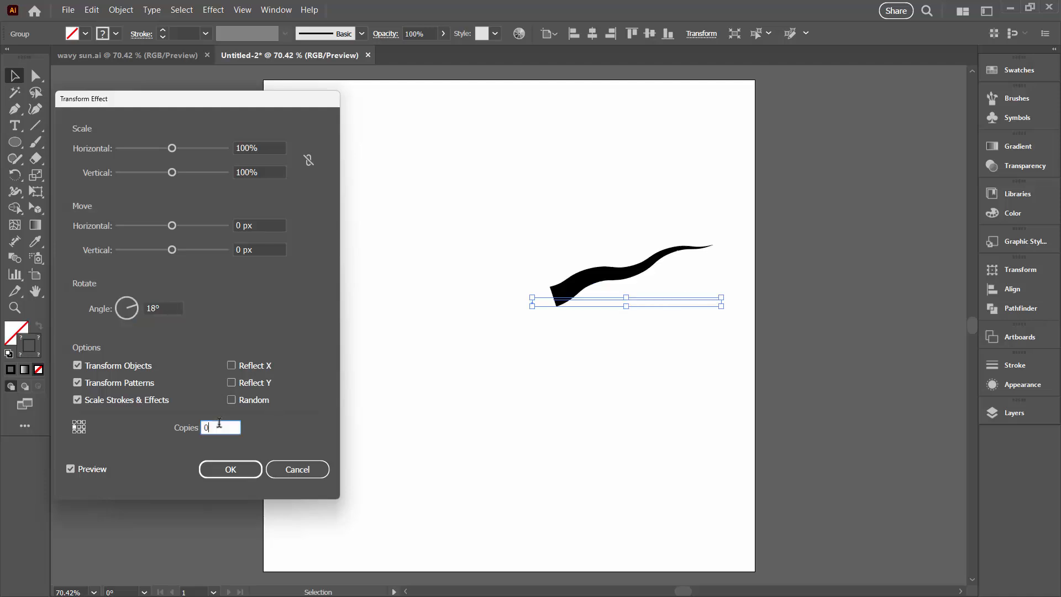
text(5)
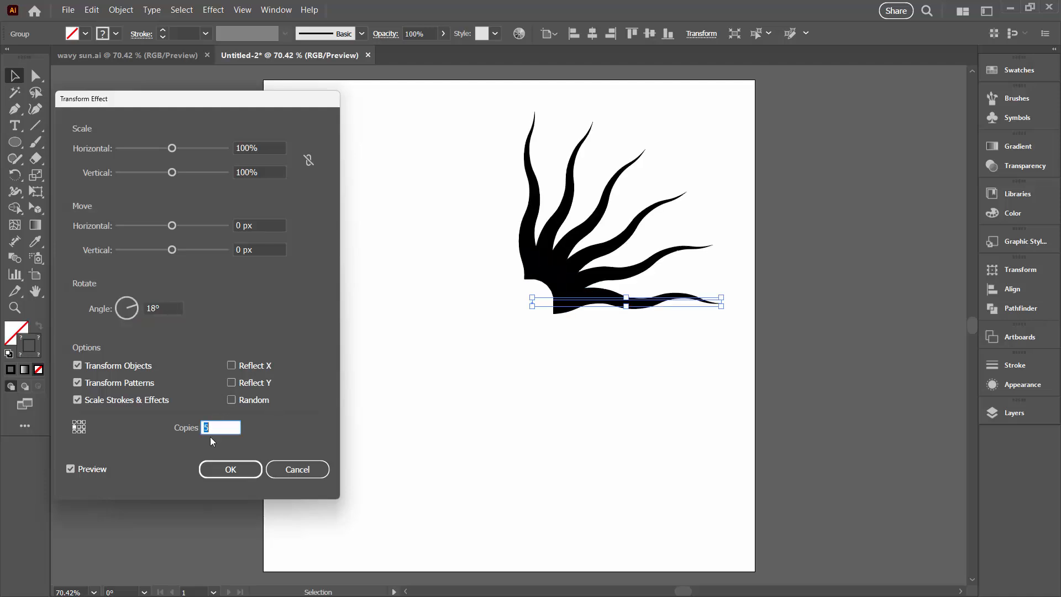
text(10)
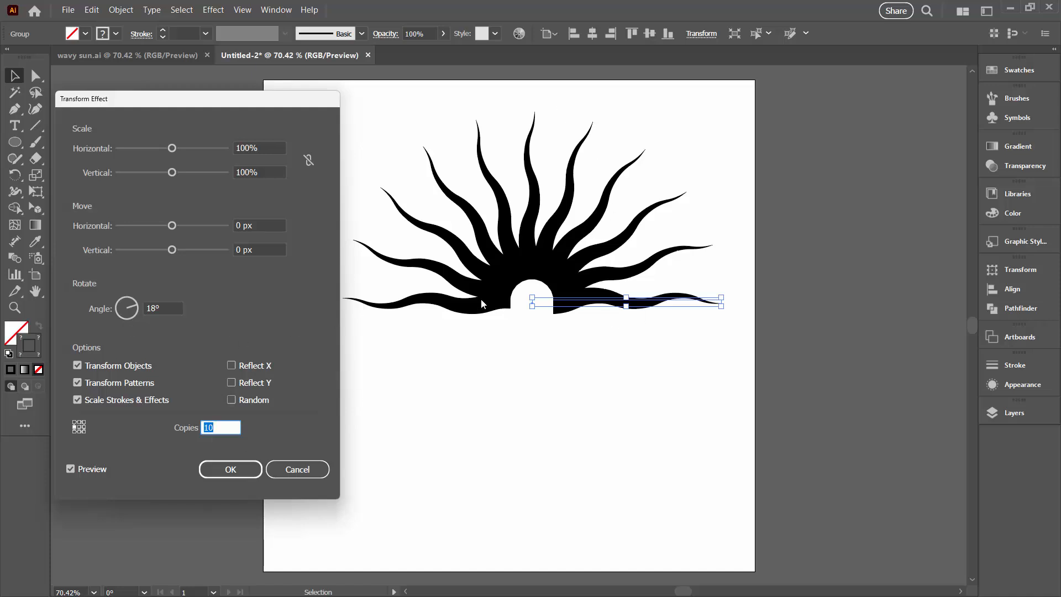
mouse_move(547, 316)
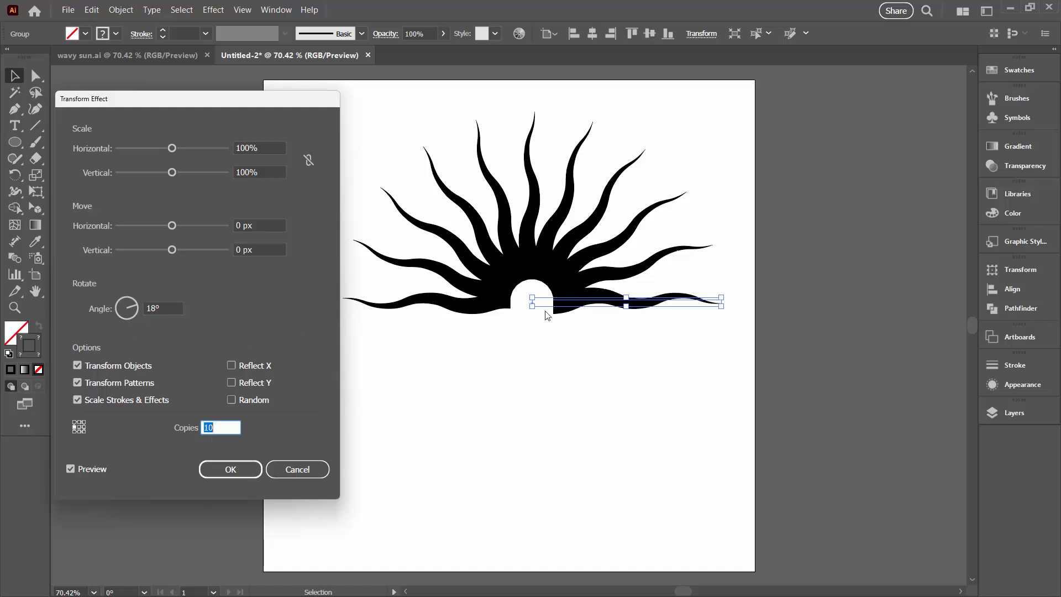
mouse_move(518, 309)
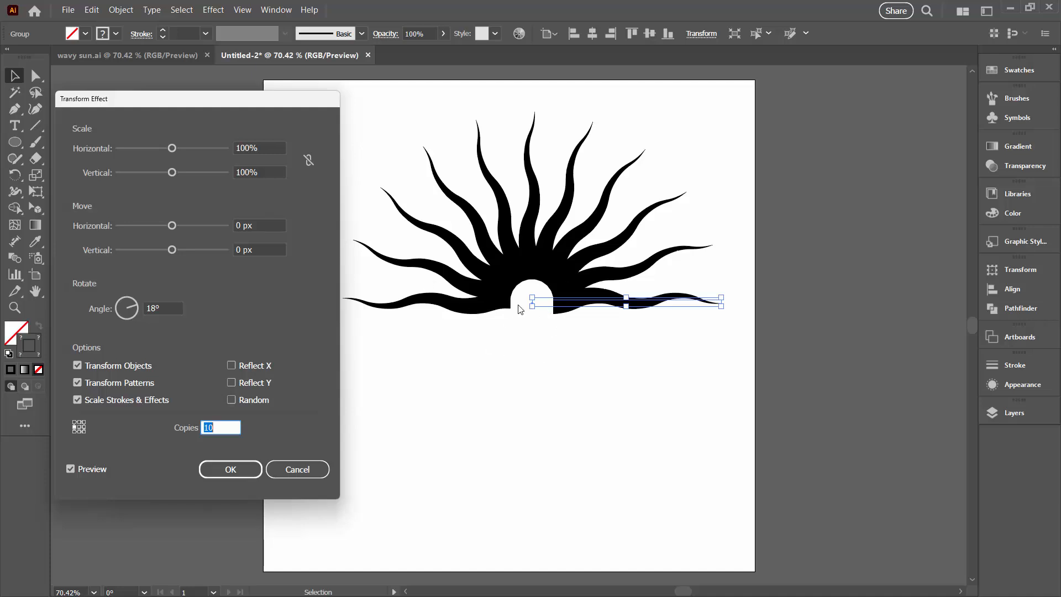
mouse_move(515, 294)
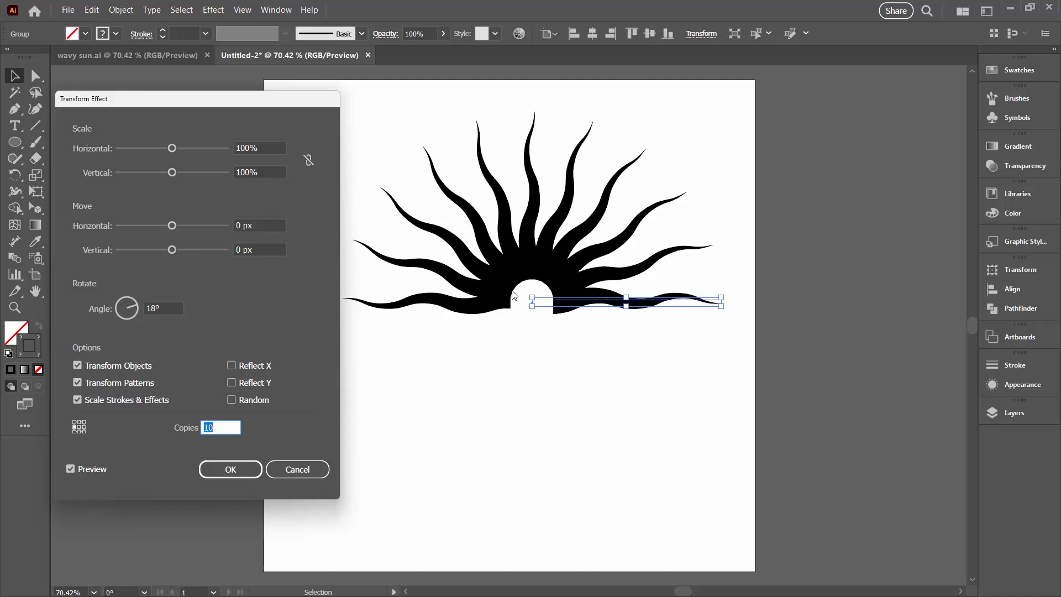
mouse_move(498, 298)
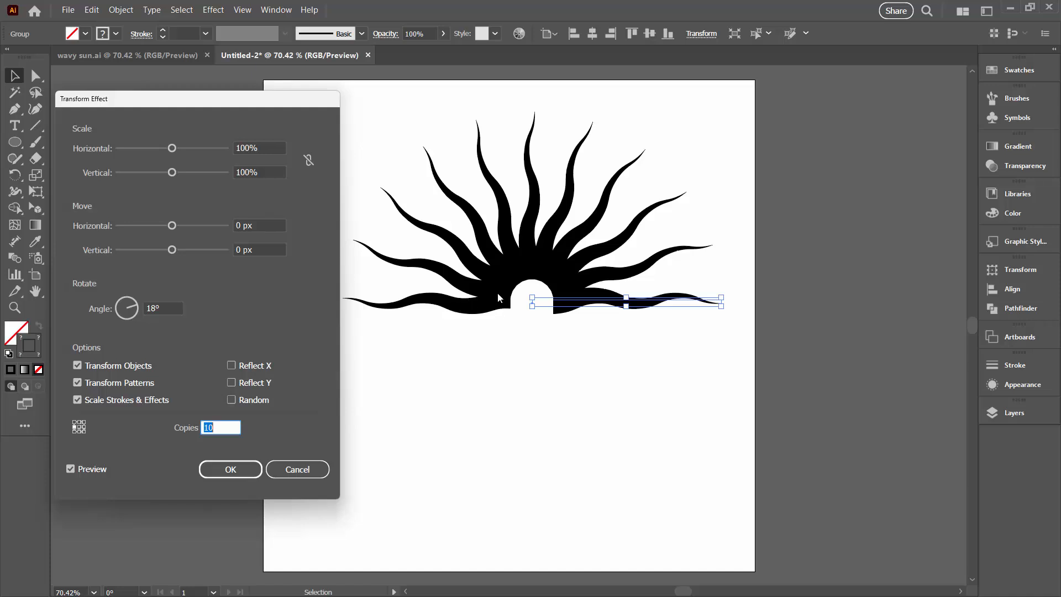
mouse_move(517, 314)
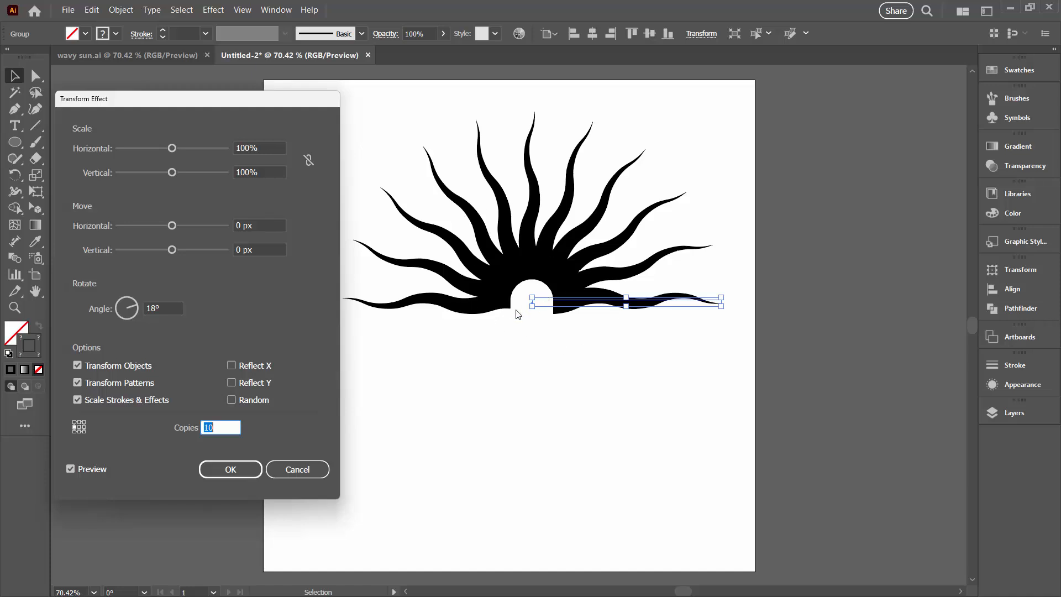
mouse_move(567, 343)
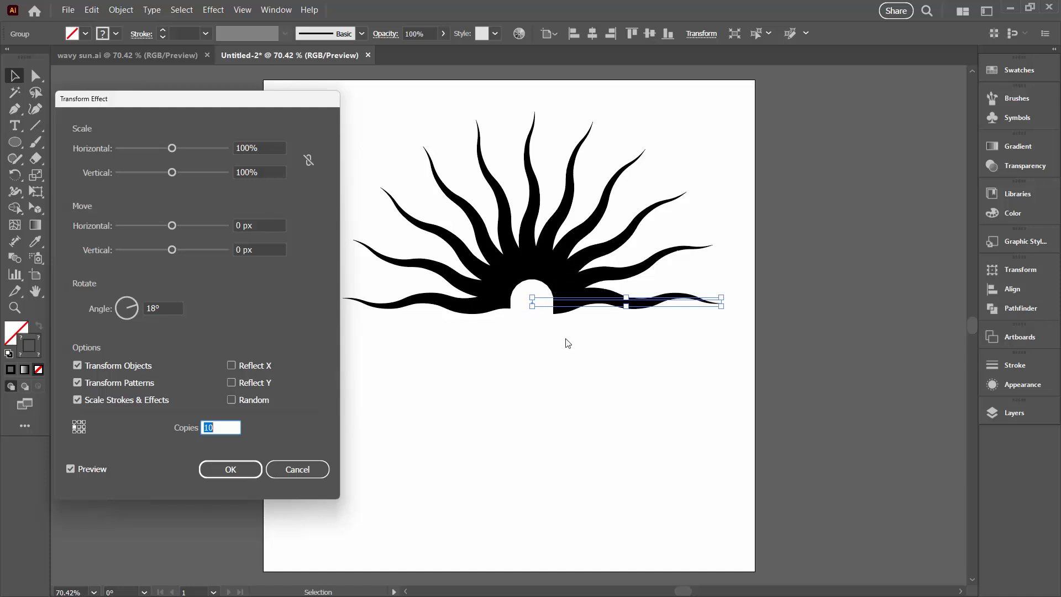
mouse_move(313, 392)
text(19)
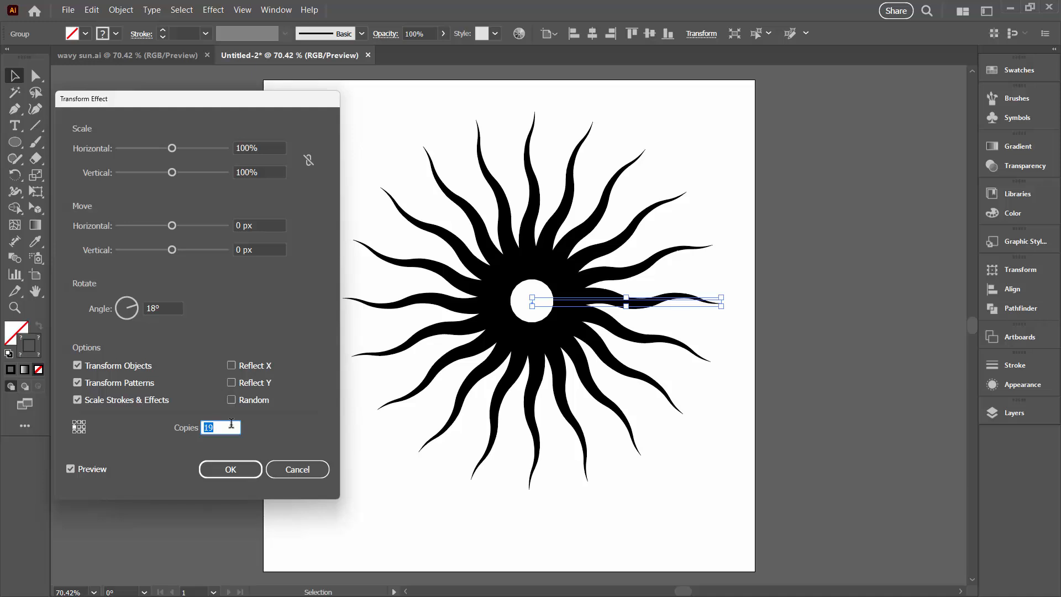
mouse_move(248, 416)
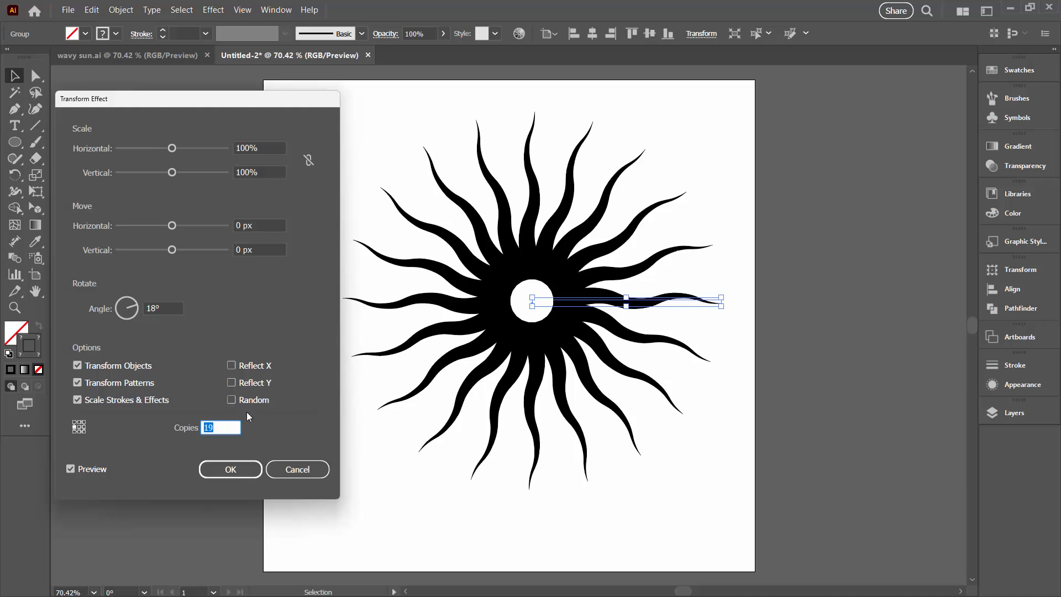
mouse_move(588, 293)
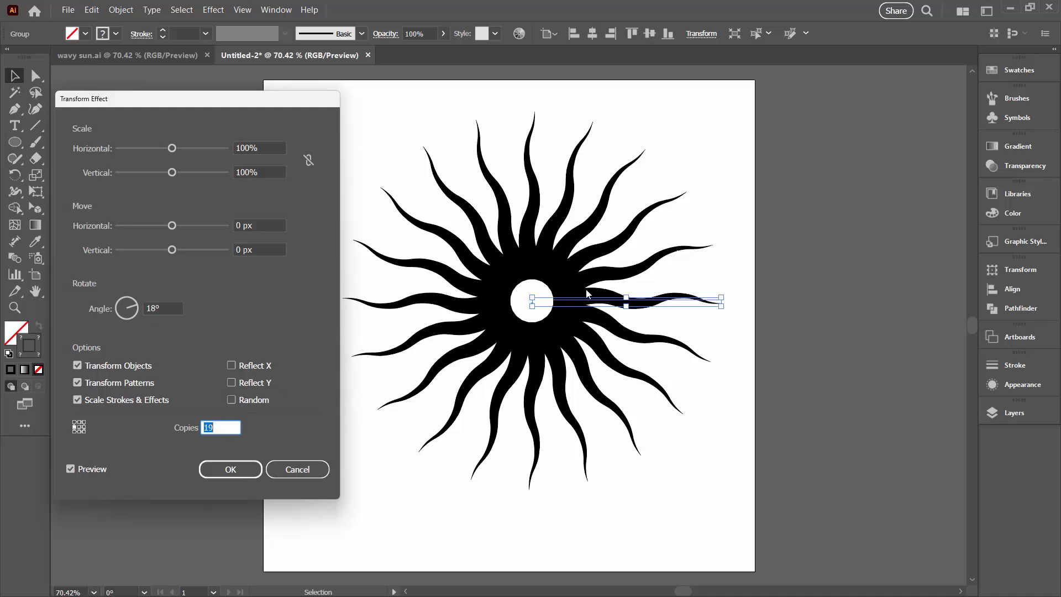
mouse_move(360, 373)
text(10)
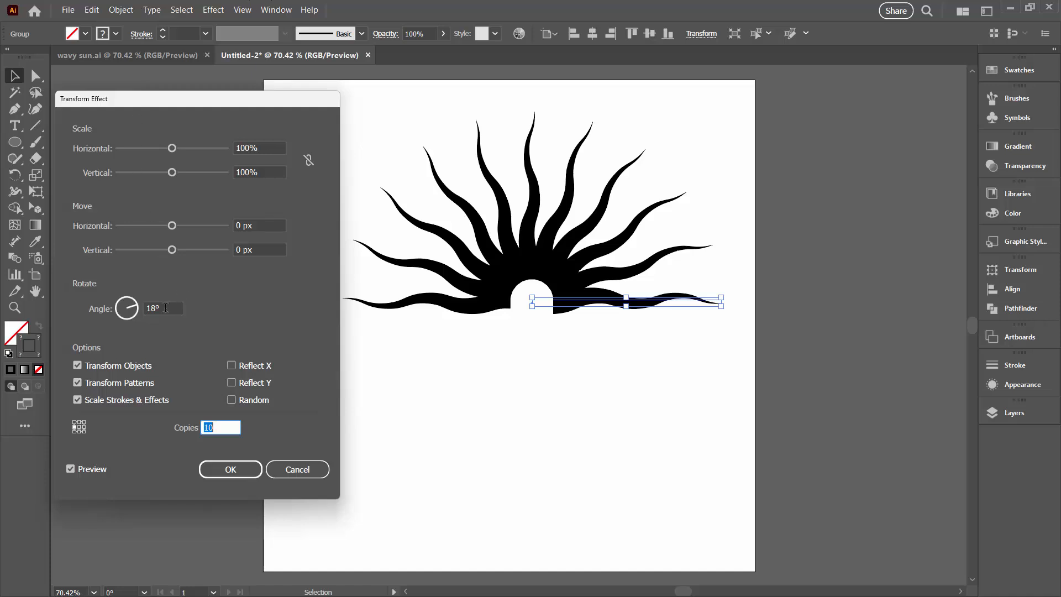
mouse_move(432, 399)
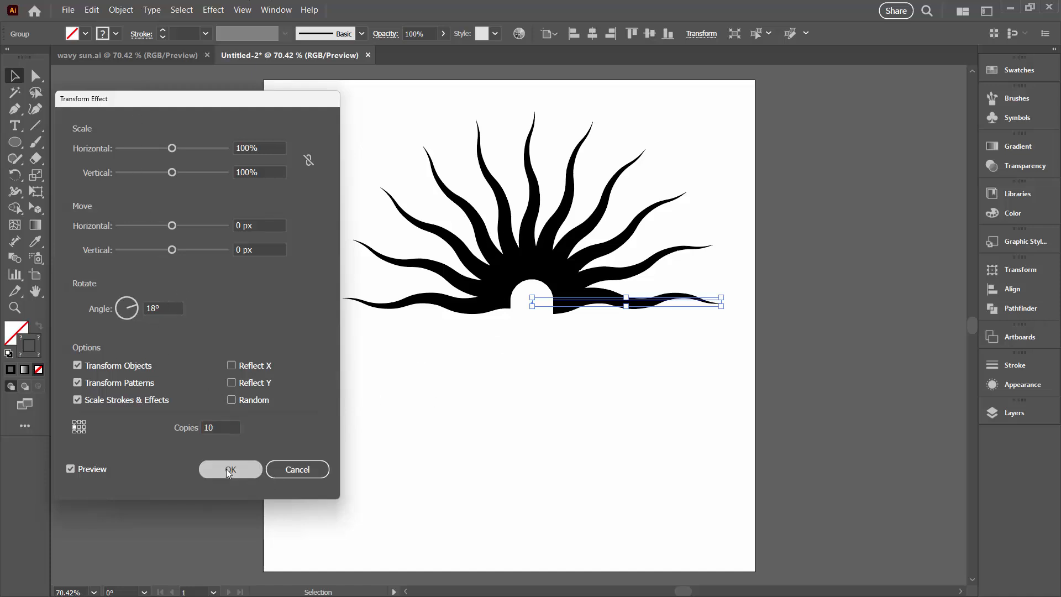
- Apply the rotated copies and move the bottom anchor to widen the central opening
click(230, 469)
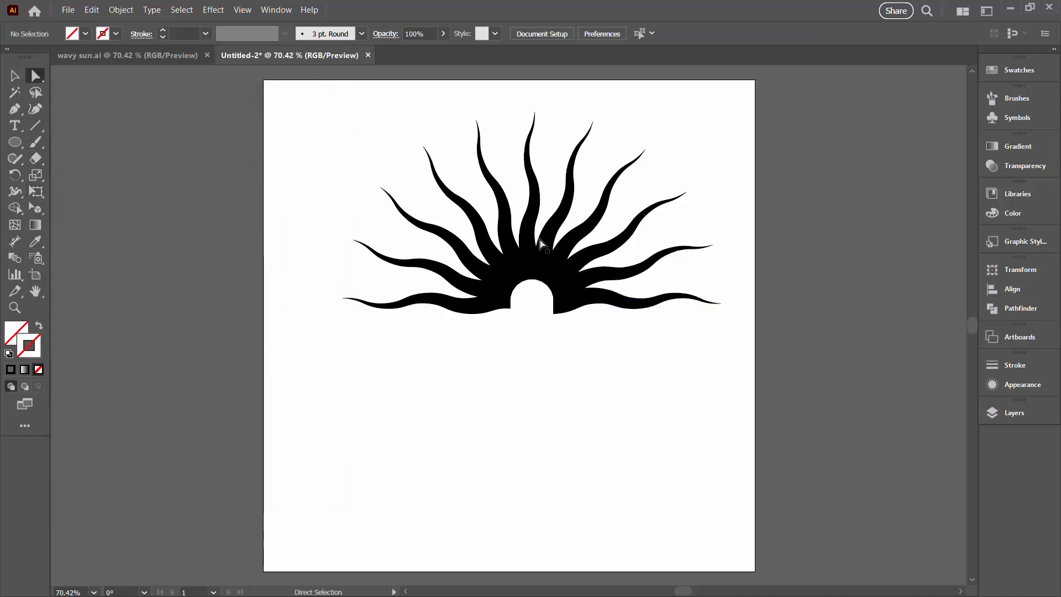
mouse_move(543, 307)
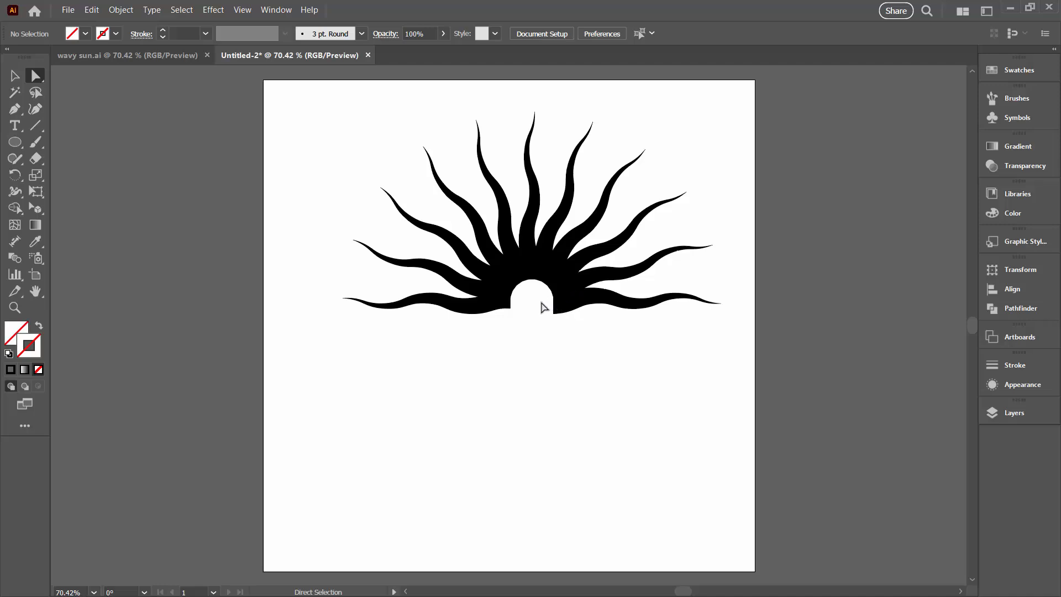
mouse_move(15, 76)
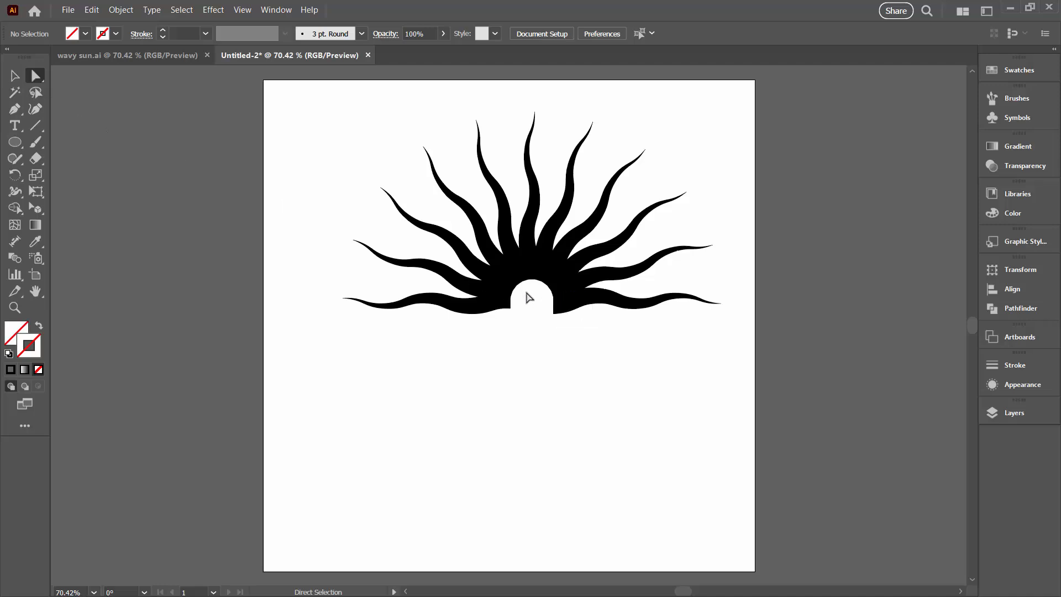
mouse_move(533, 307)
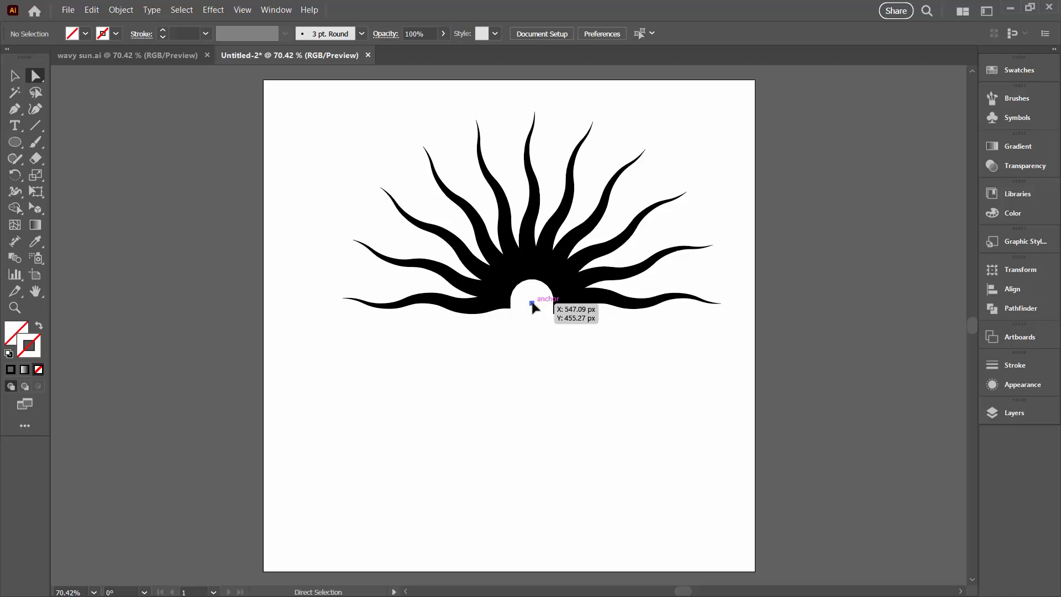
click(532, 303)
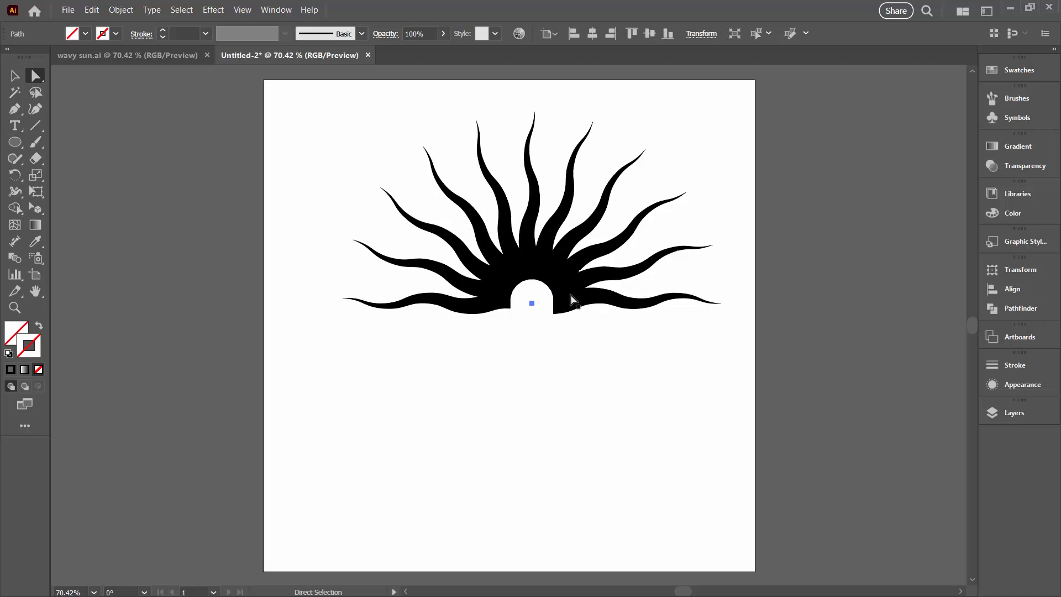
mouse_move(532, 307)
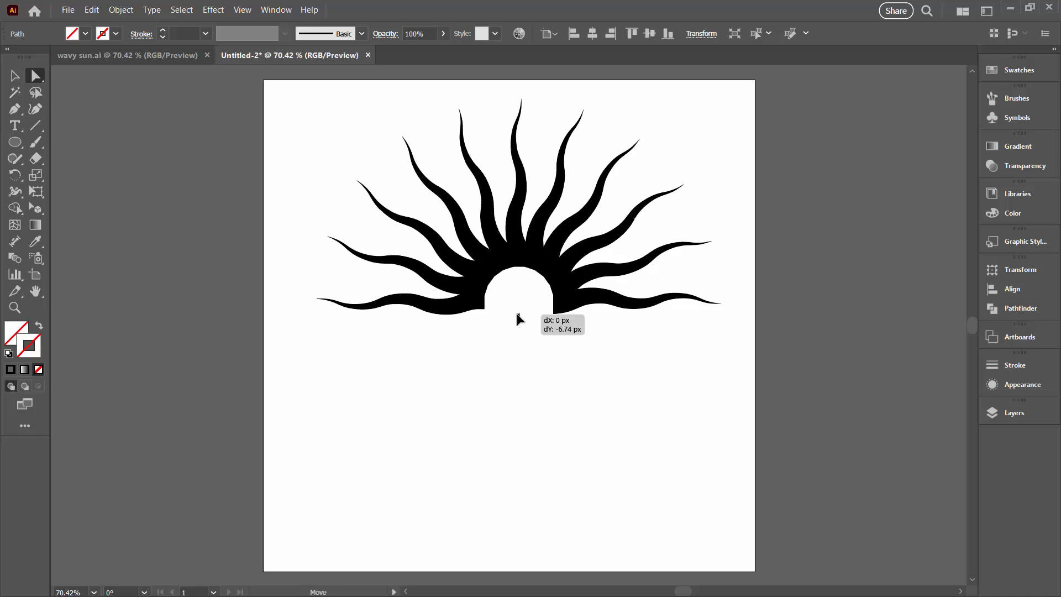
click(548, 349)
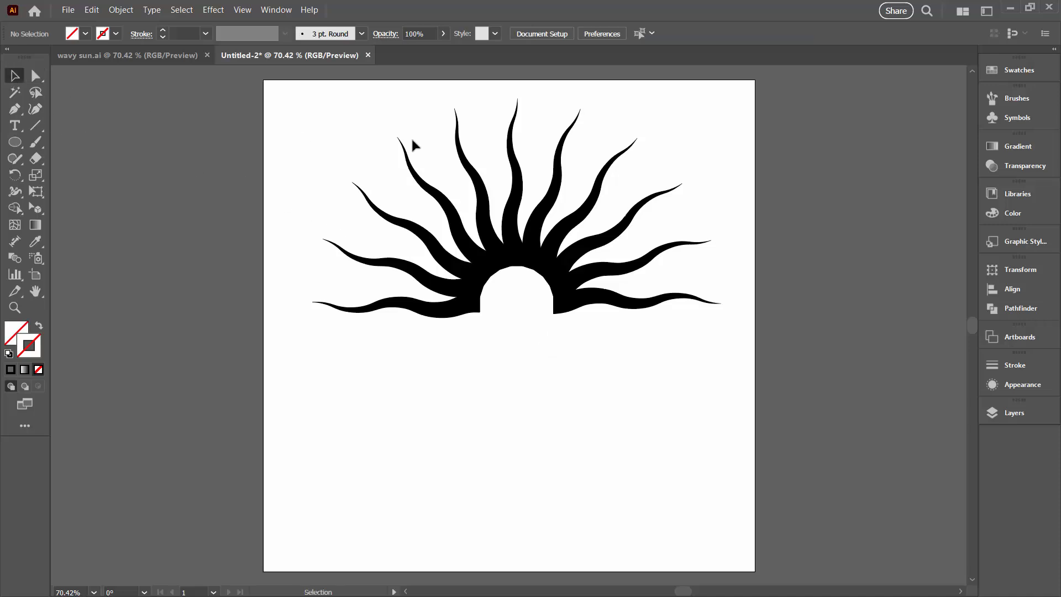
click(618, 299)
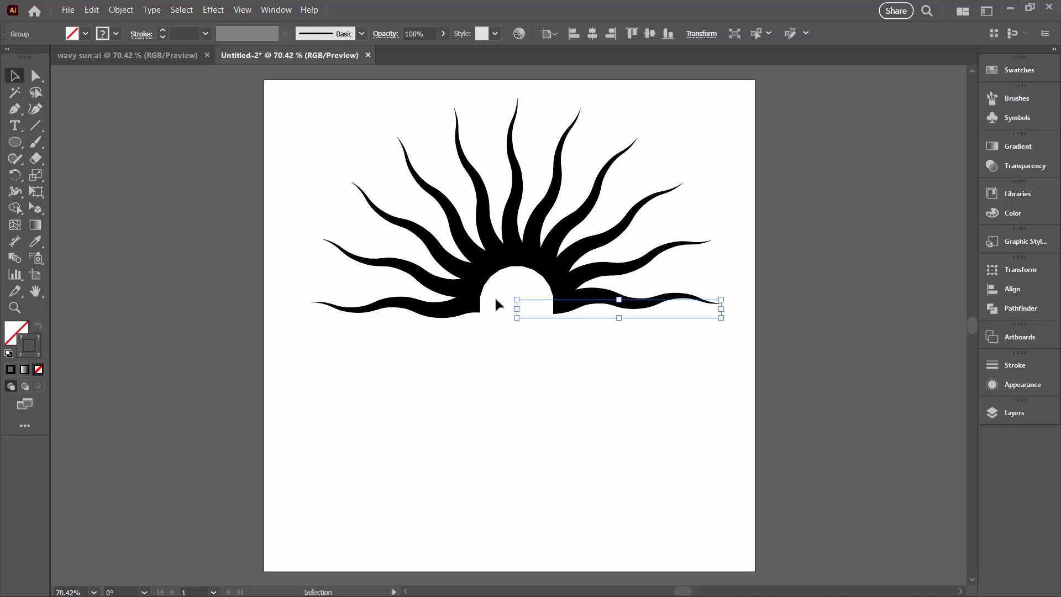
mouse_move(602, 303)
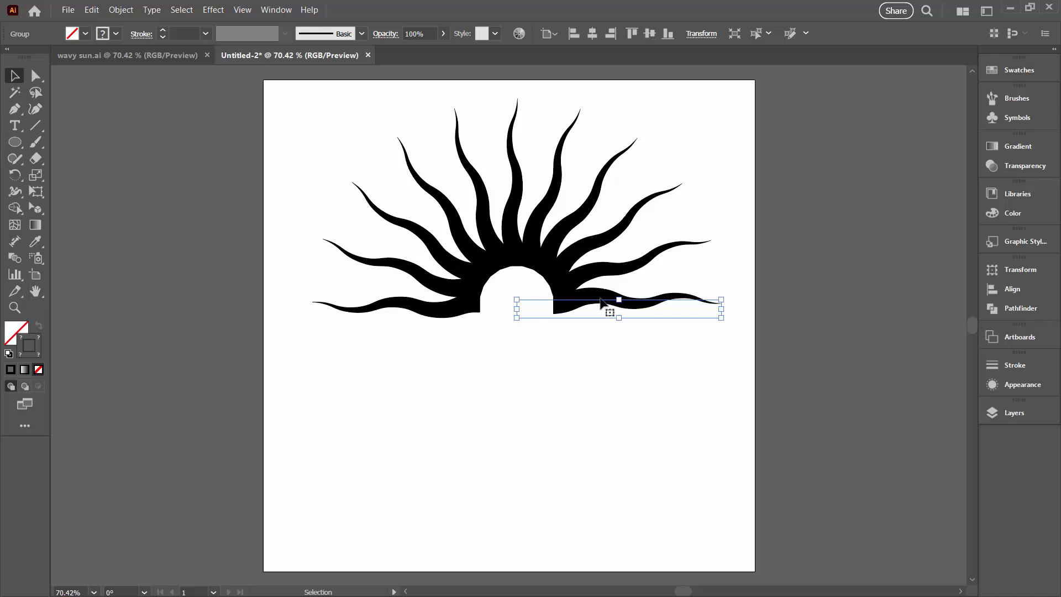
mouse_move(564, 160)
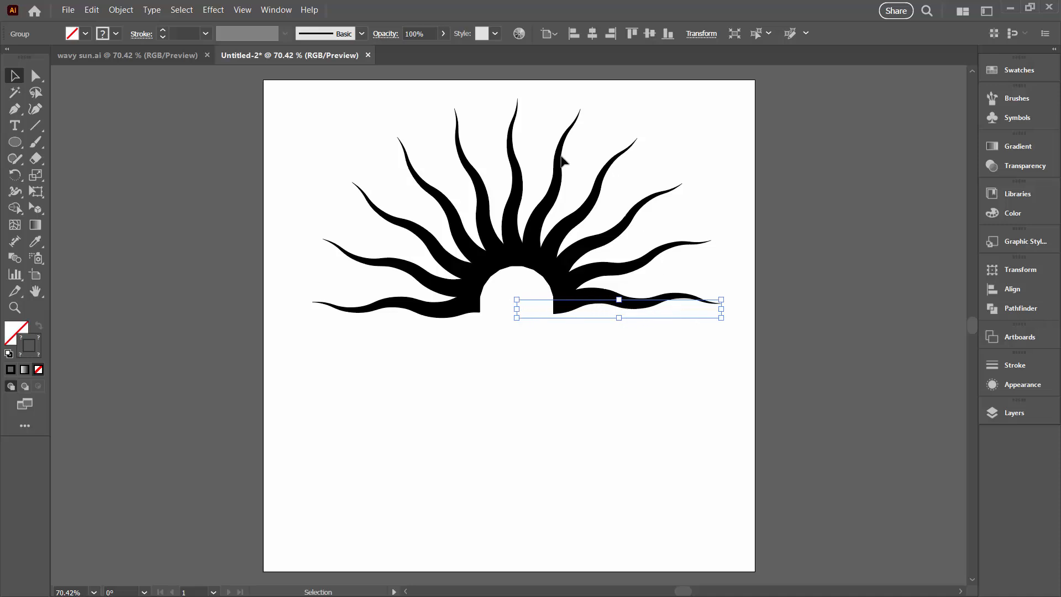
click(1022, 384)
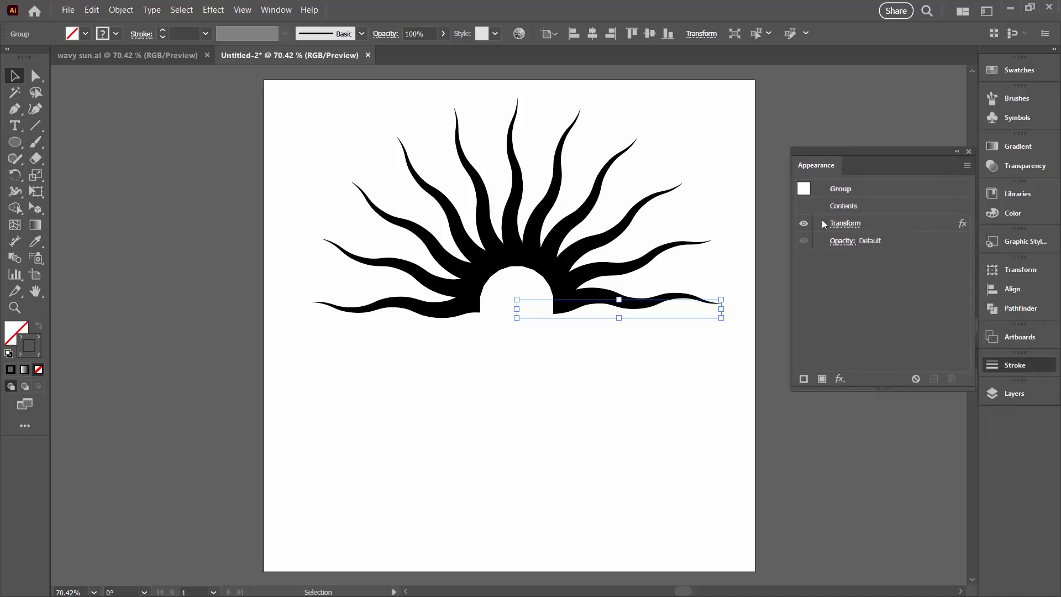
click(804, 224)
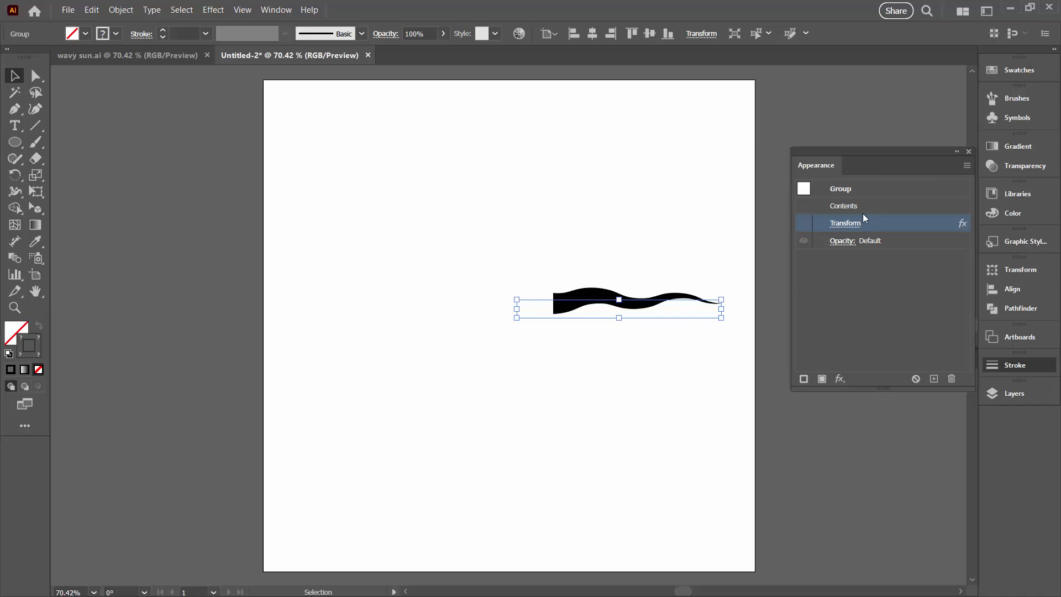
click(804, 223)
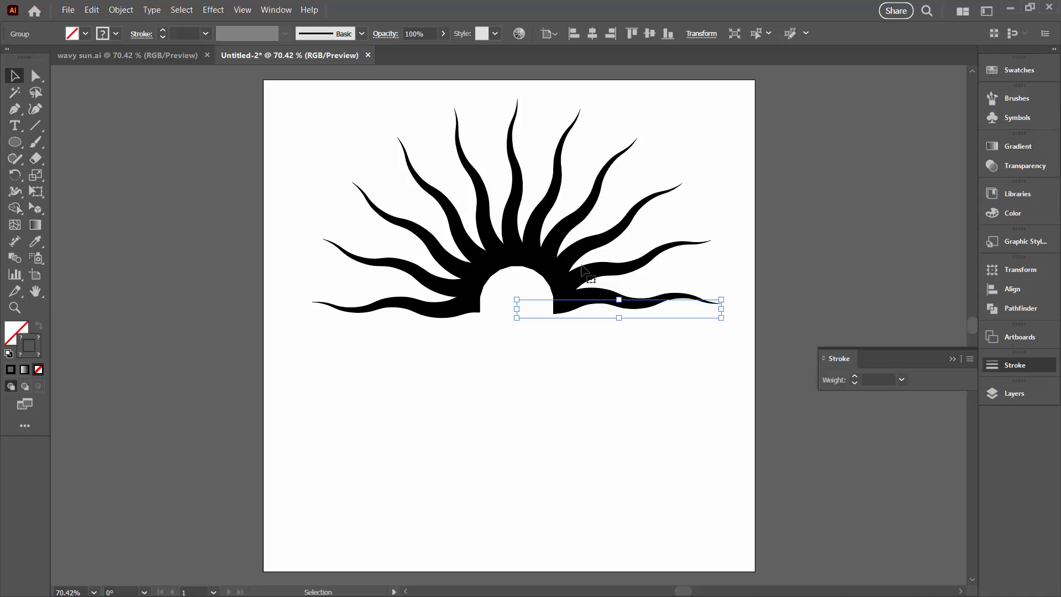
mouse_move(477, 277)
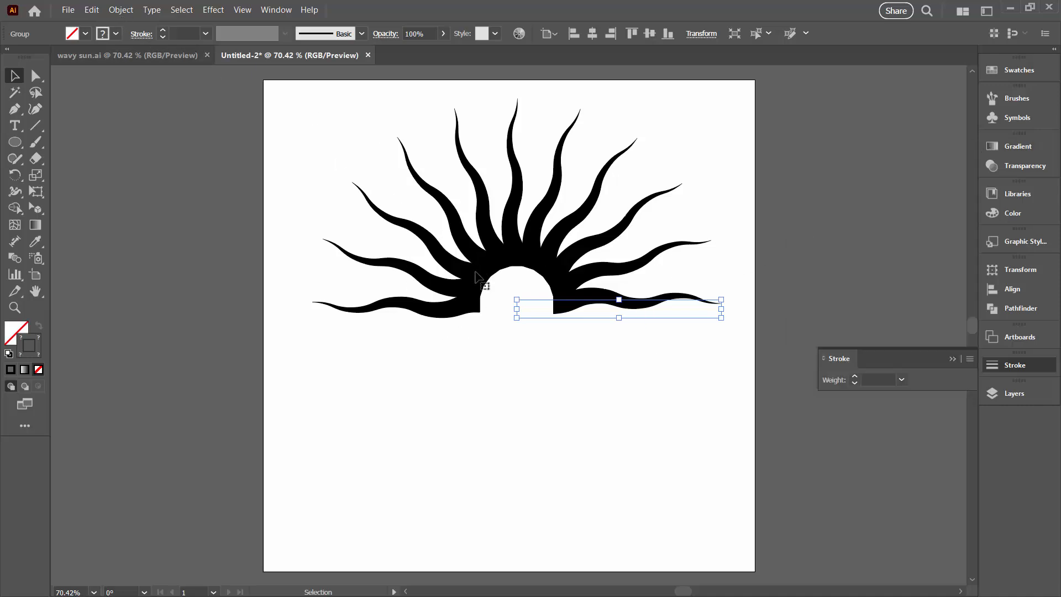
- Expand the sun's appearance and ungroup it into separate ray paths in Layer 1
click(121, 9)
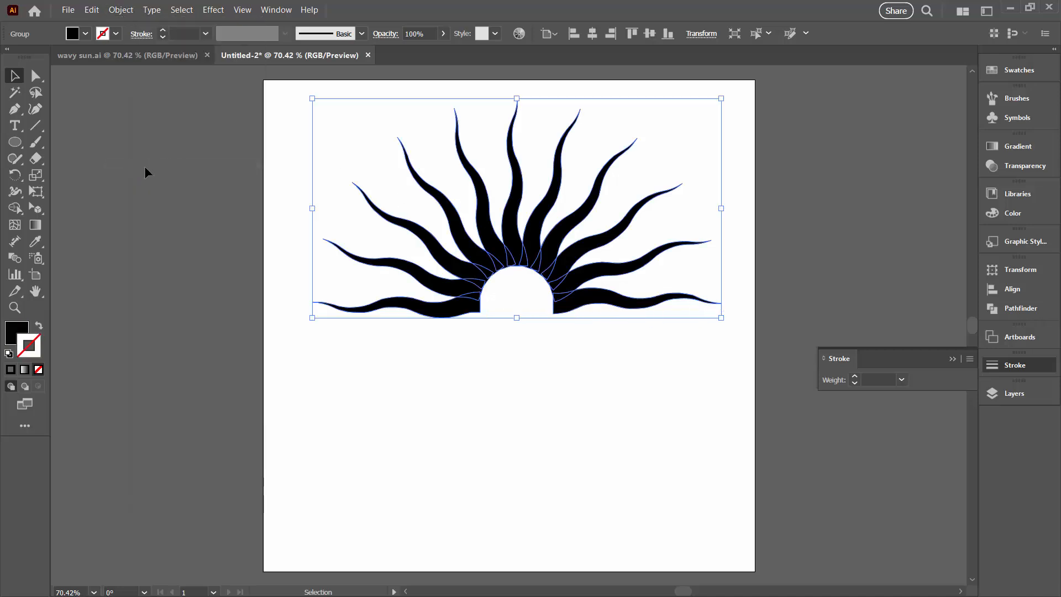
mouse_move(745, 386)
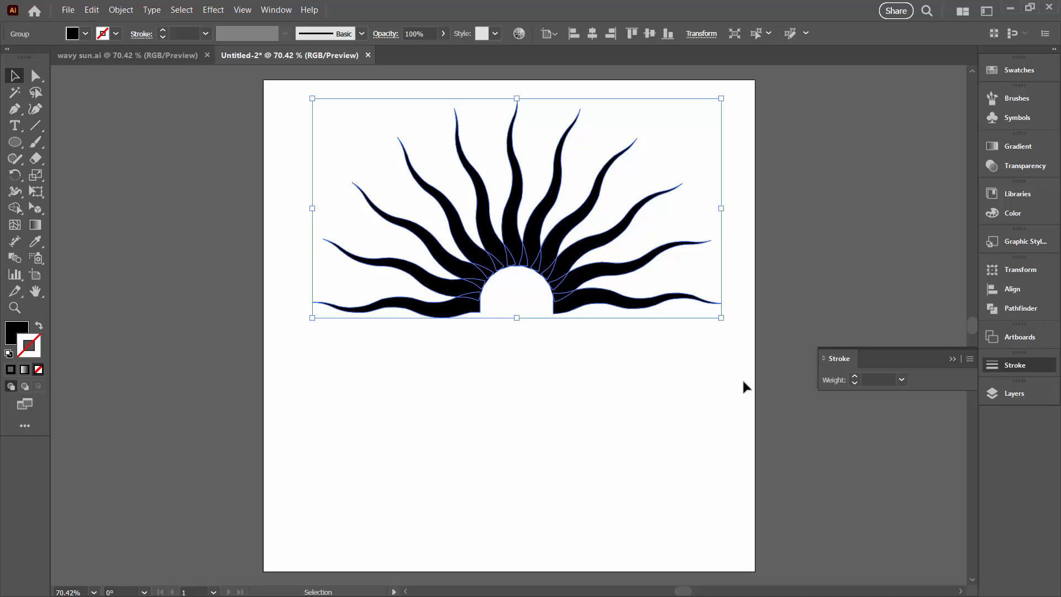
click(1013, 393)
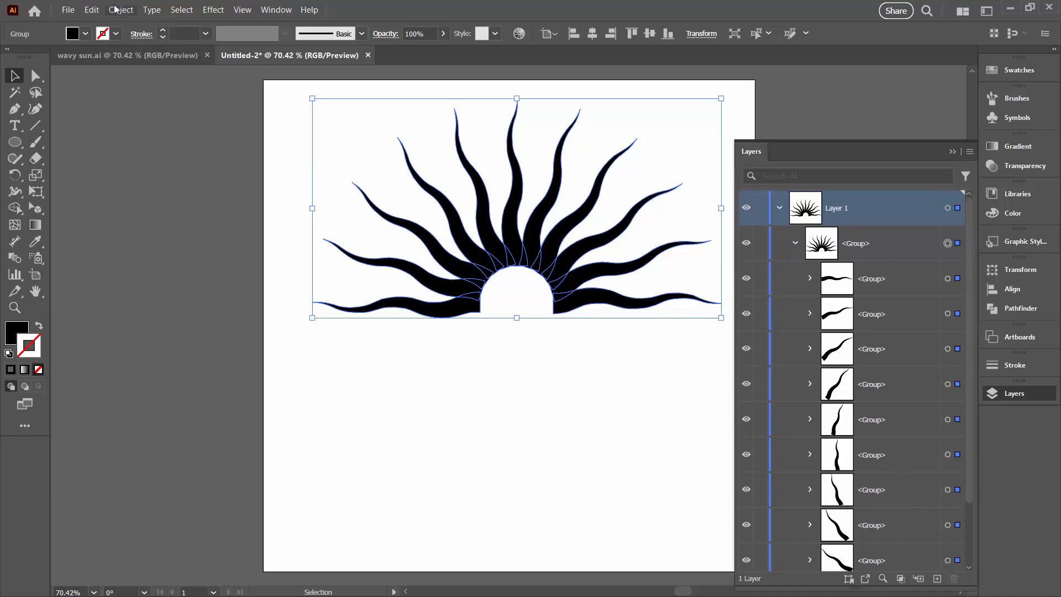
click(121, 9)
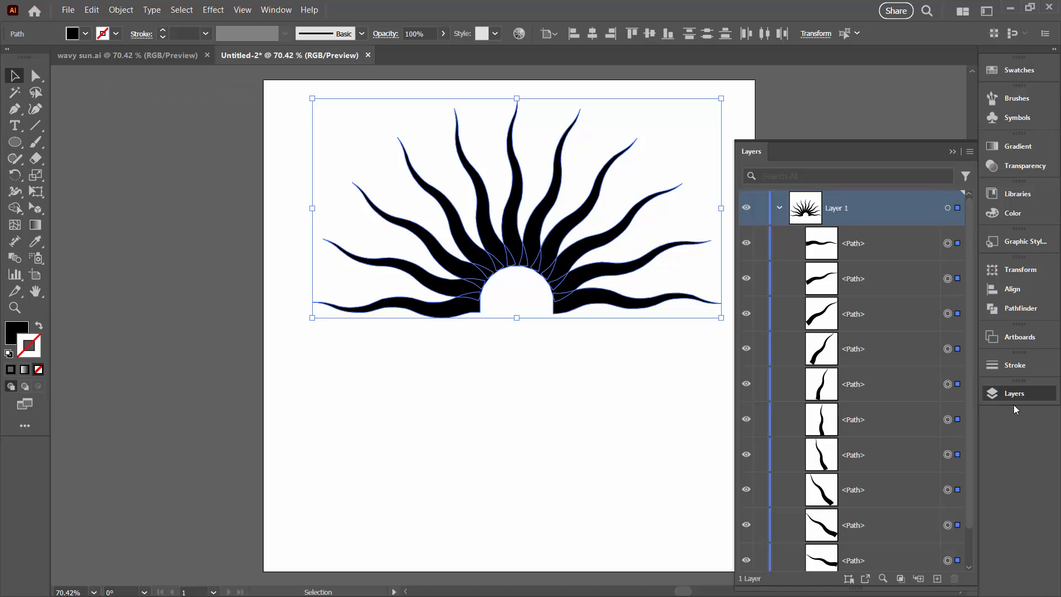
scroll(down, 3)
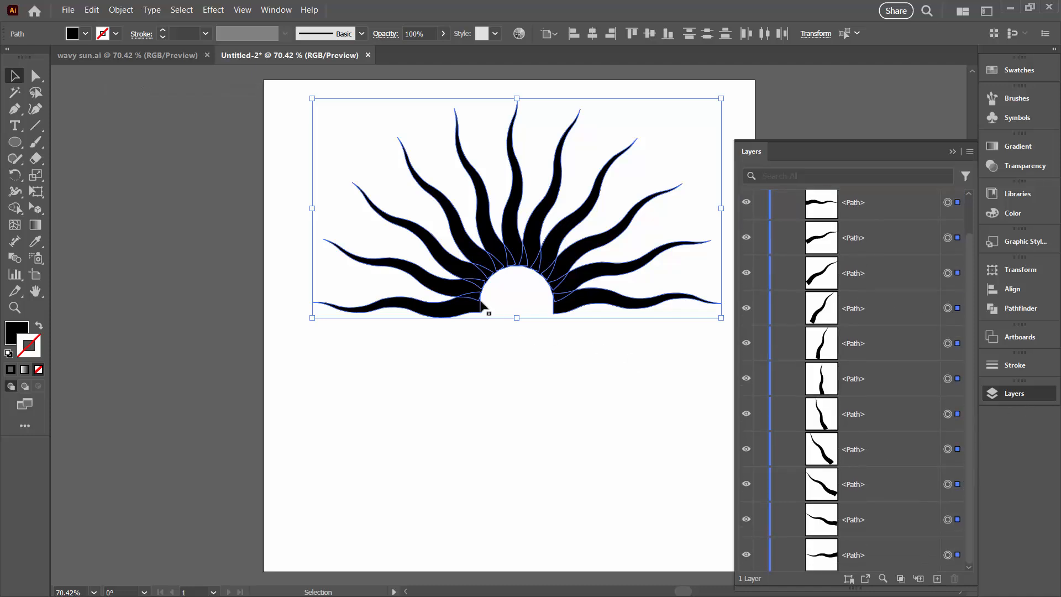
mouse_move(504, 309)
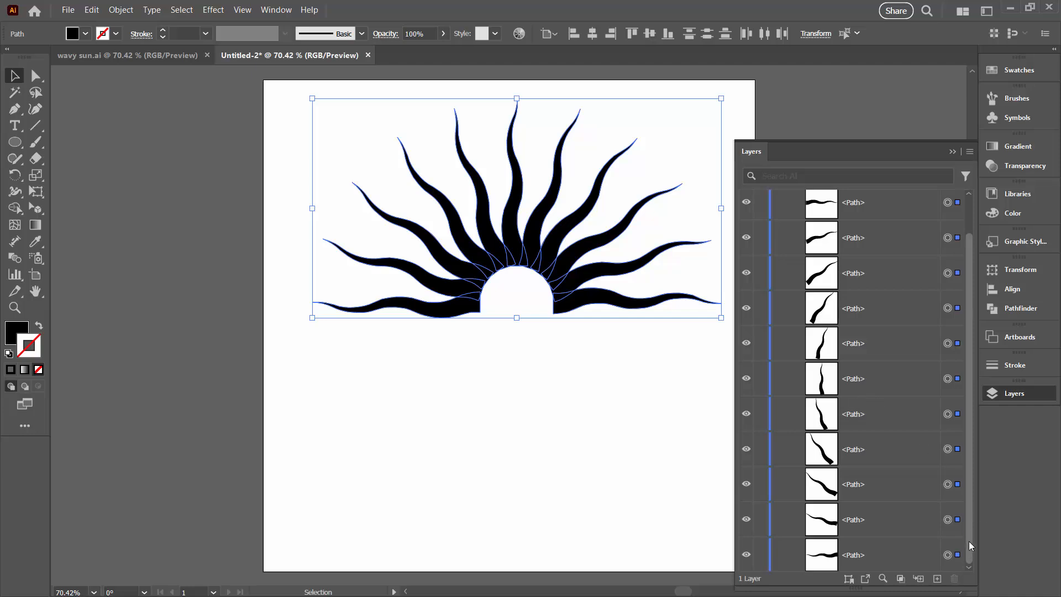
scroll(up, 3)
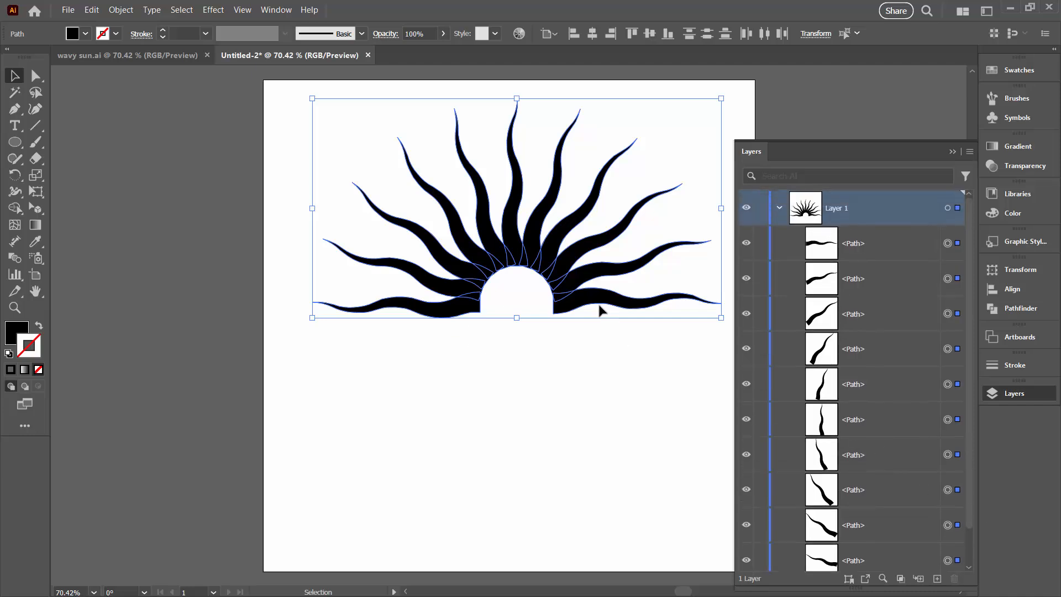
mouse_move(569, 325)
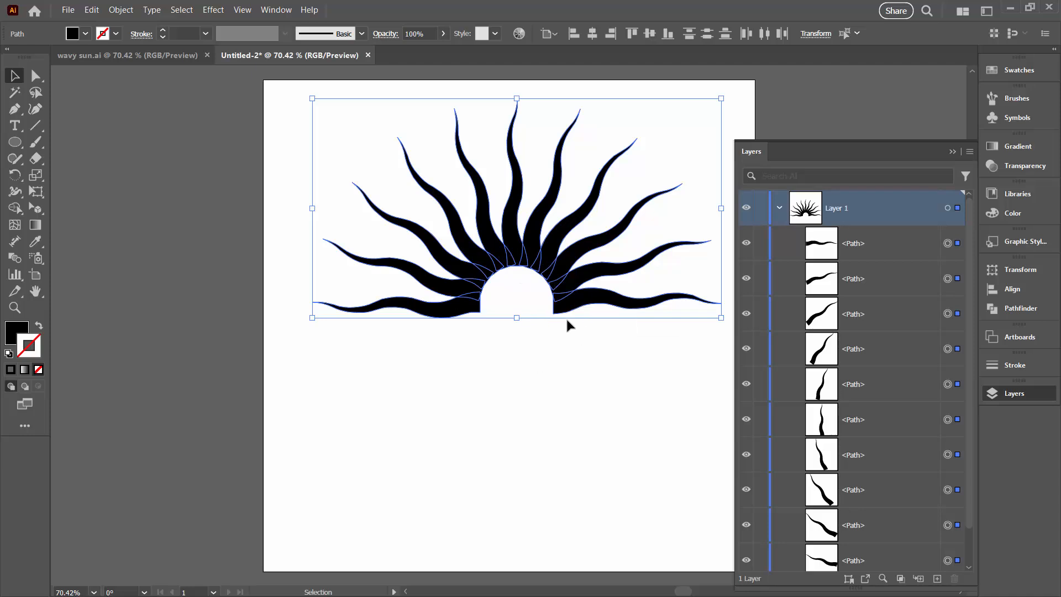
mouse_move(530, 312)
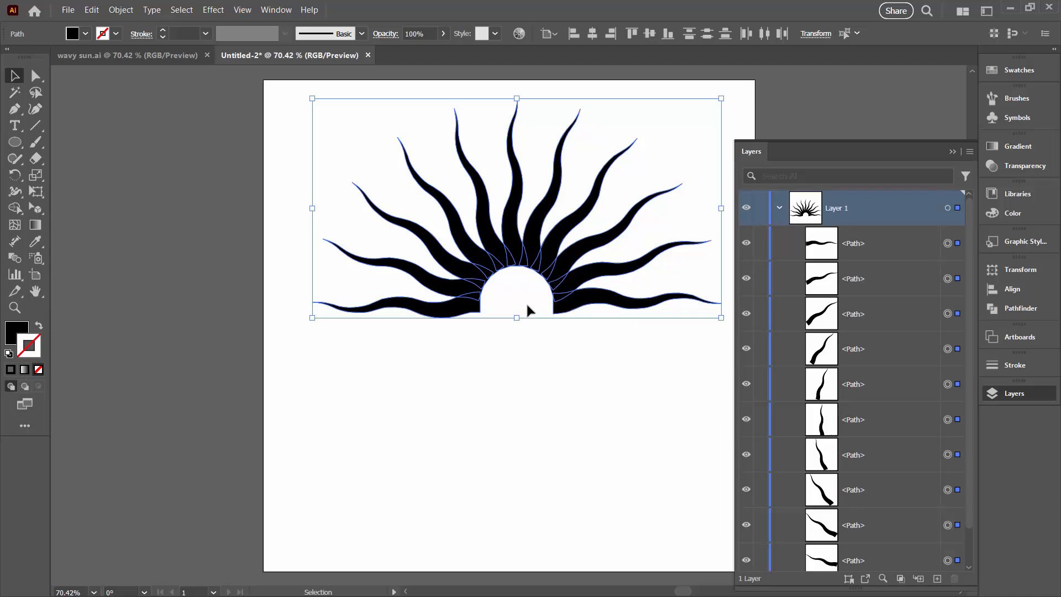
mouse_move(616, 381)
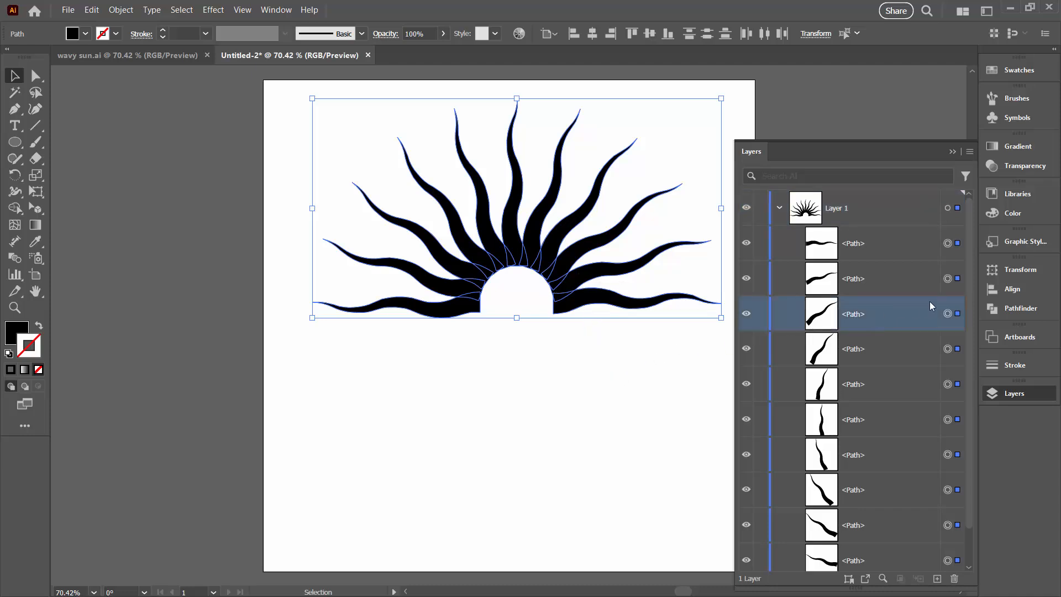
click(947, 314)
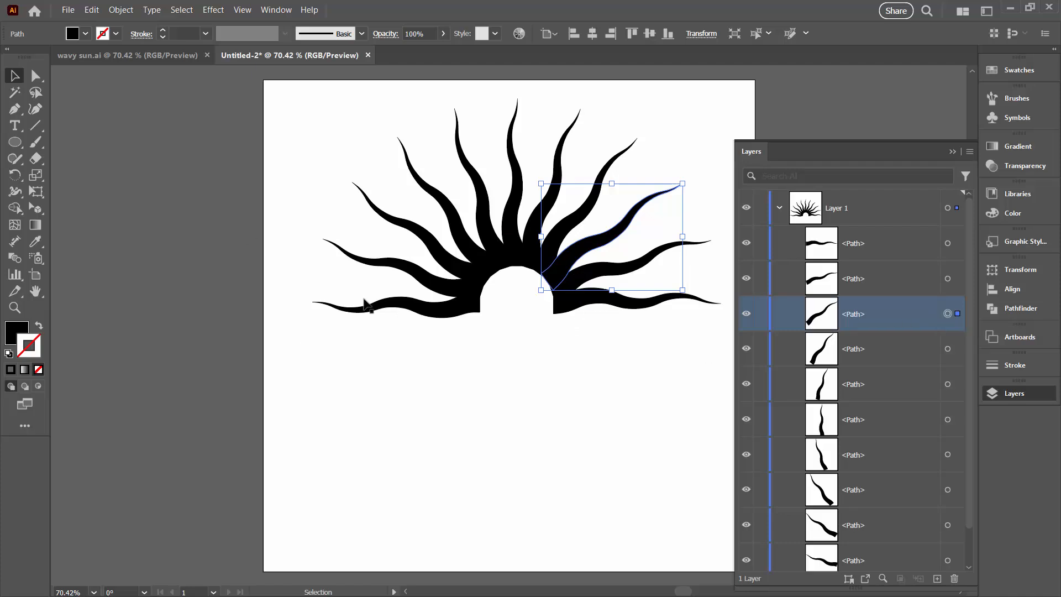
mouse_move(603, 323)
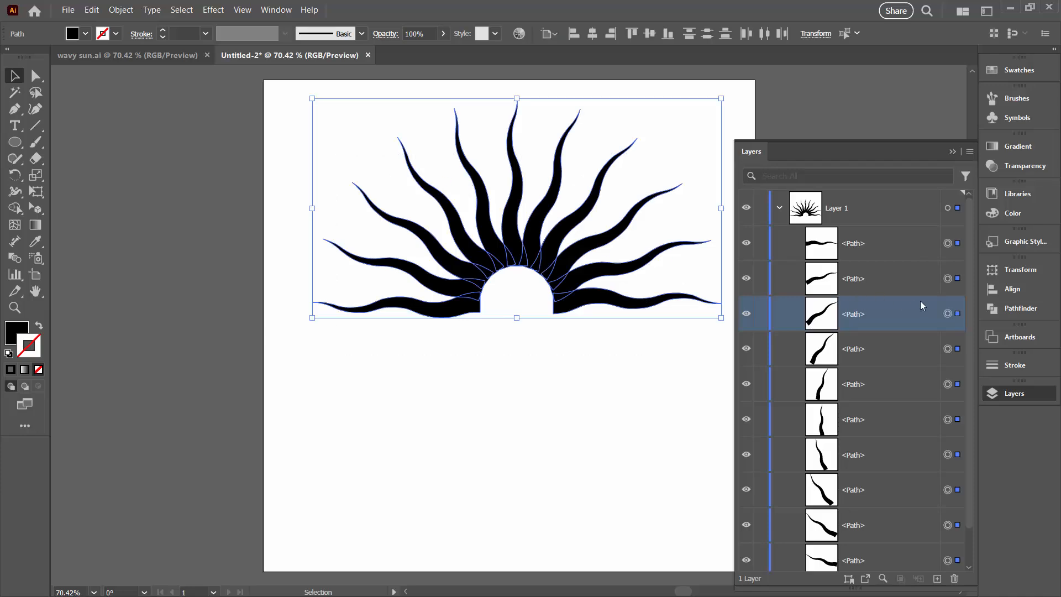
mouse_move(996, 310)
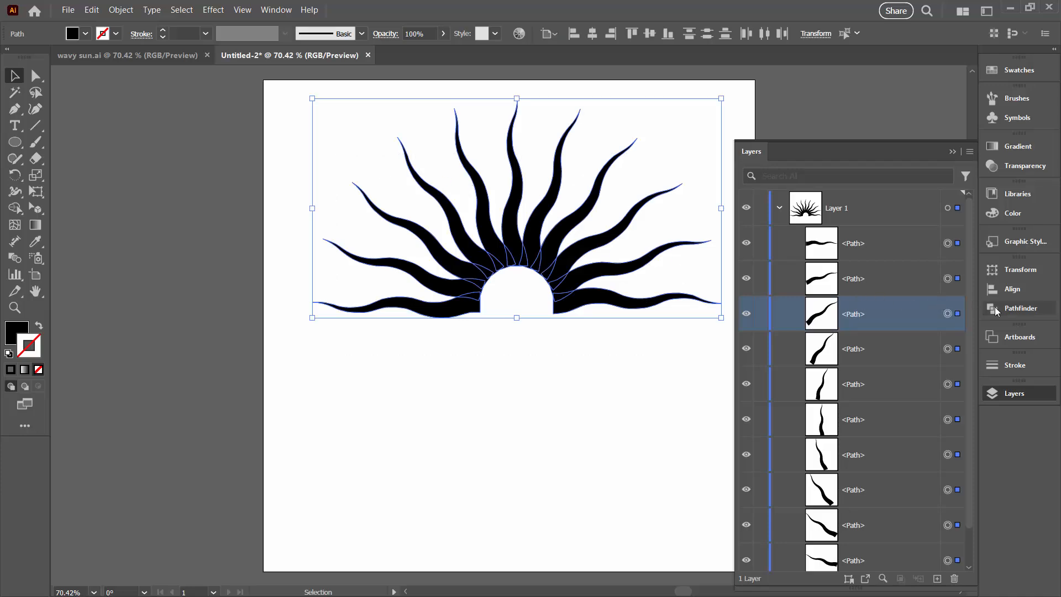
- Open the Pathfinder panel with all ray paths selected
click(1021, 308)
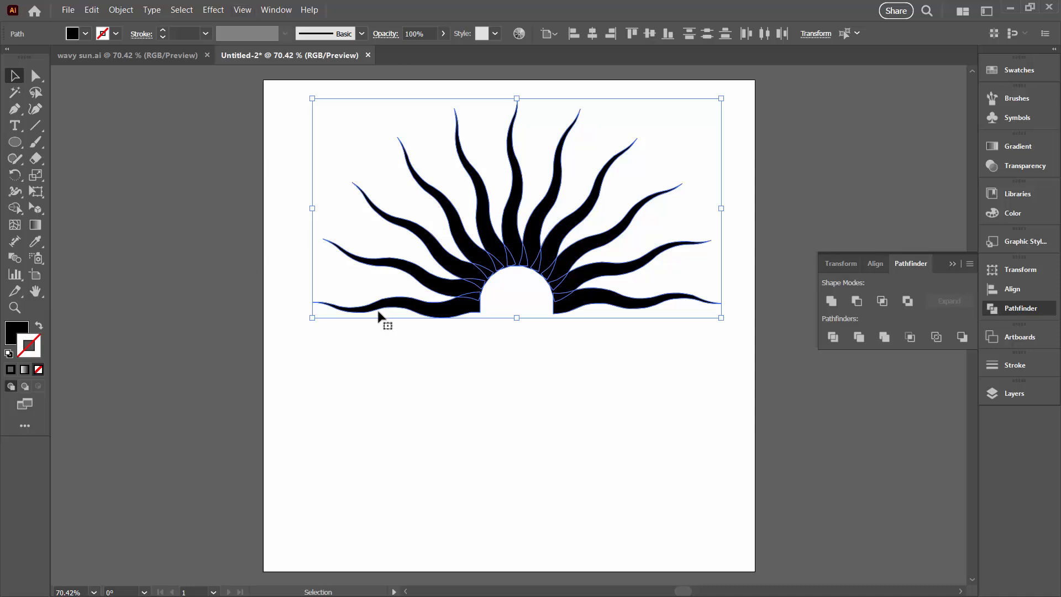
mouse_move(832, 301)
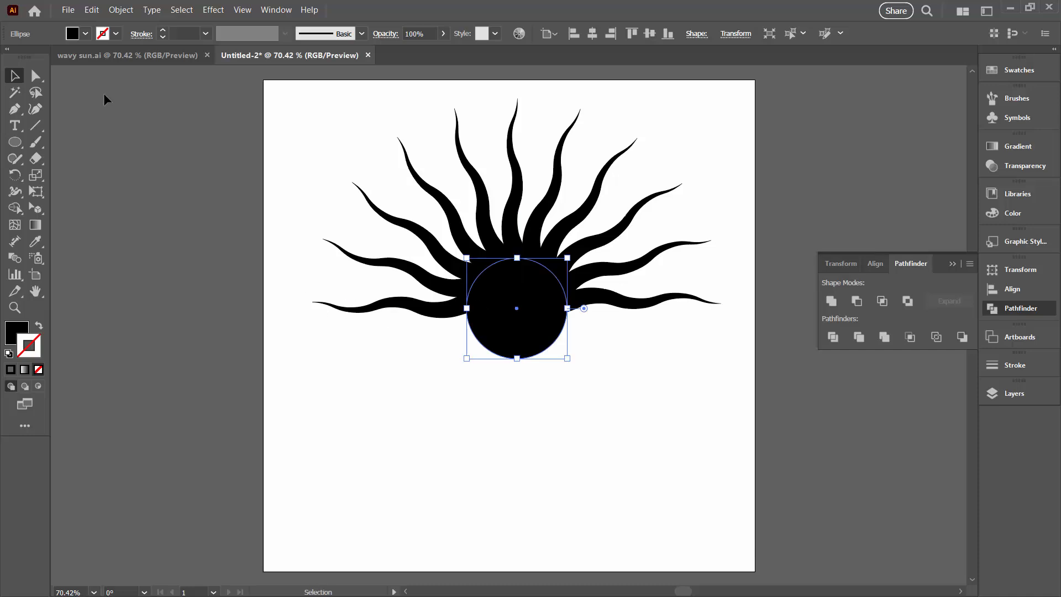
- Delete the circle's bottom anchor points and tidy the path via the Object menu
click(36, 76)
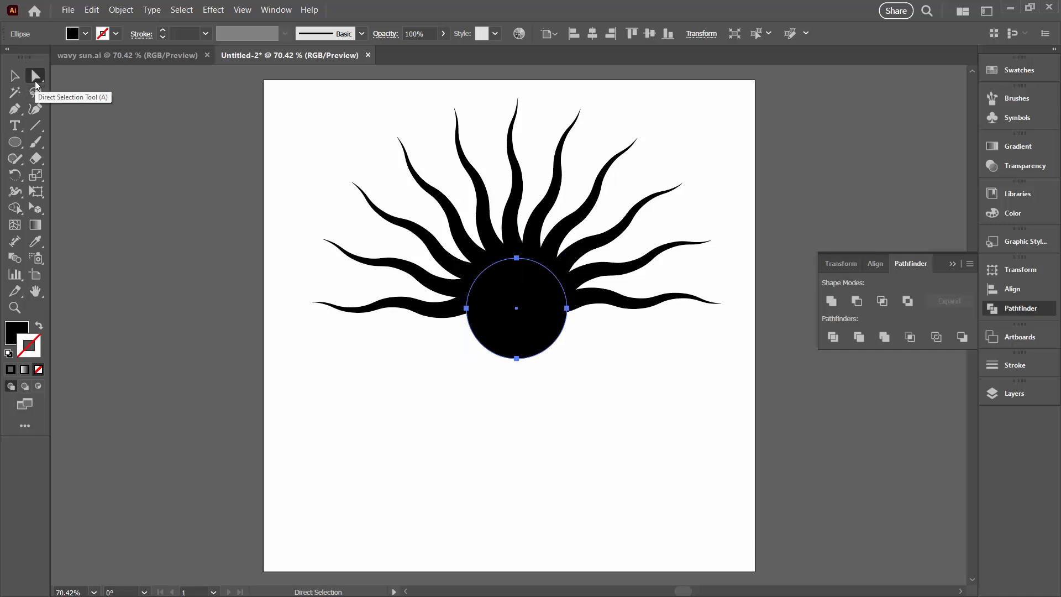
click(36, 75)
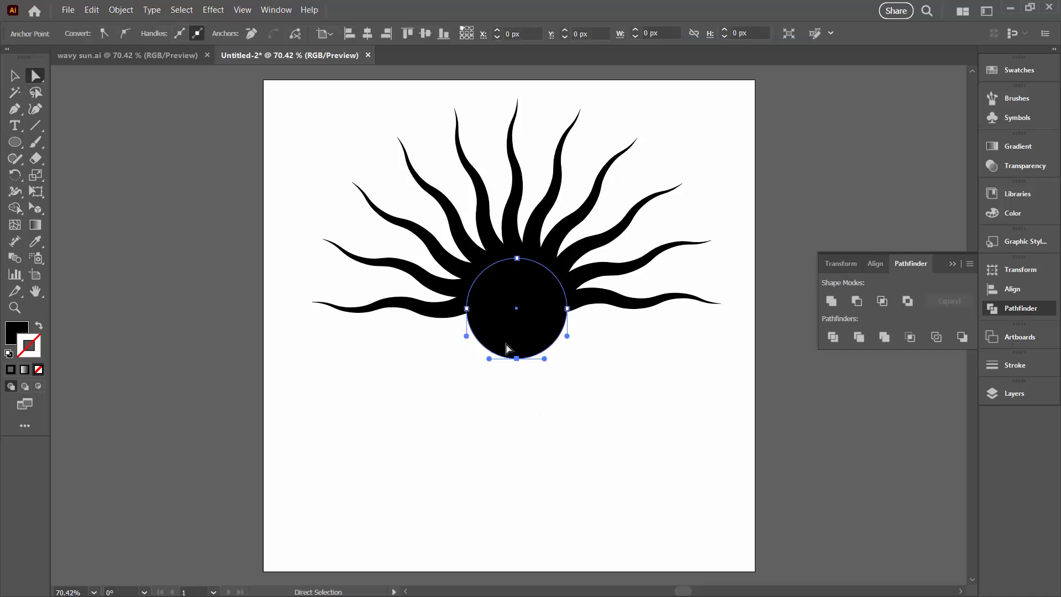
mouse_move(516, 358)
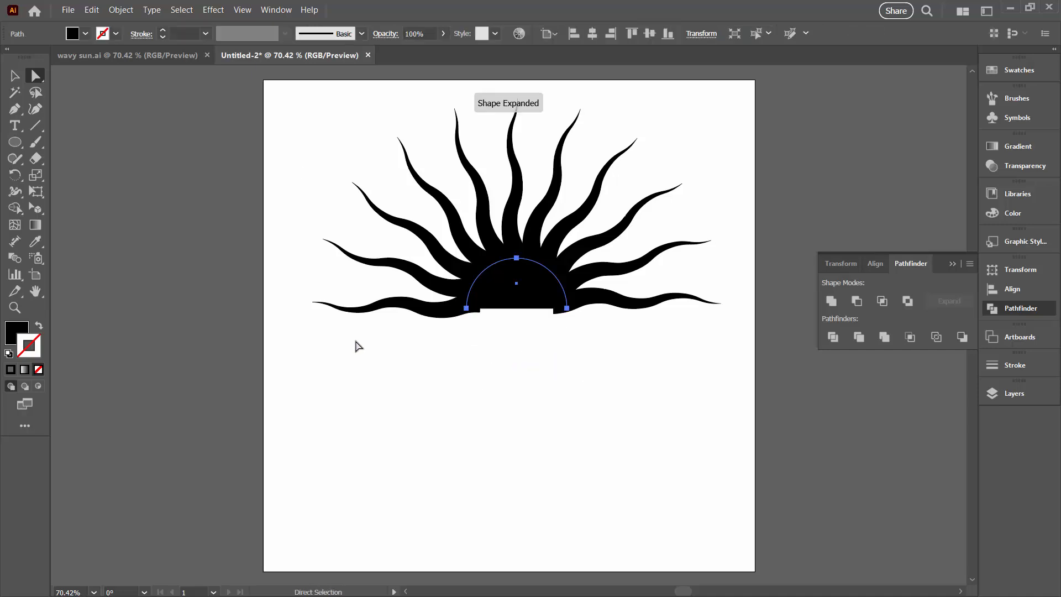
click(121, 10)
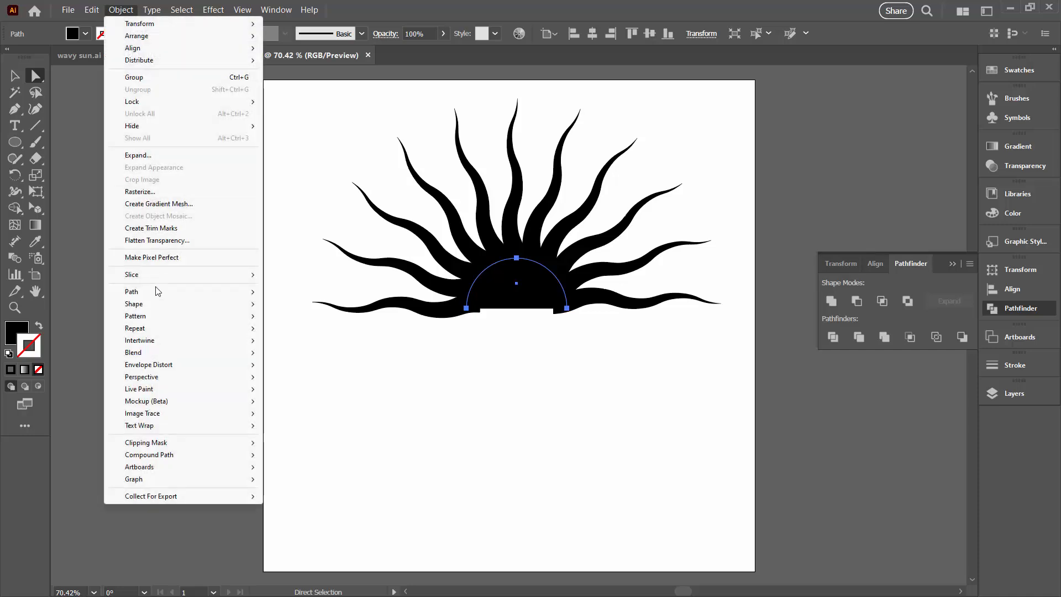
click(132, 292)
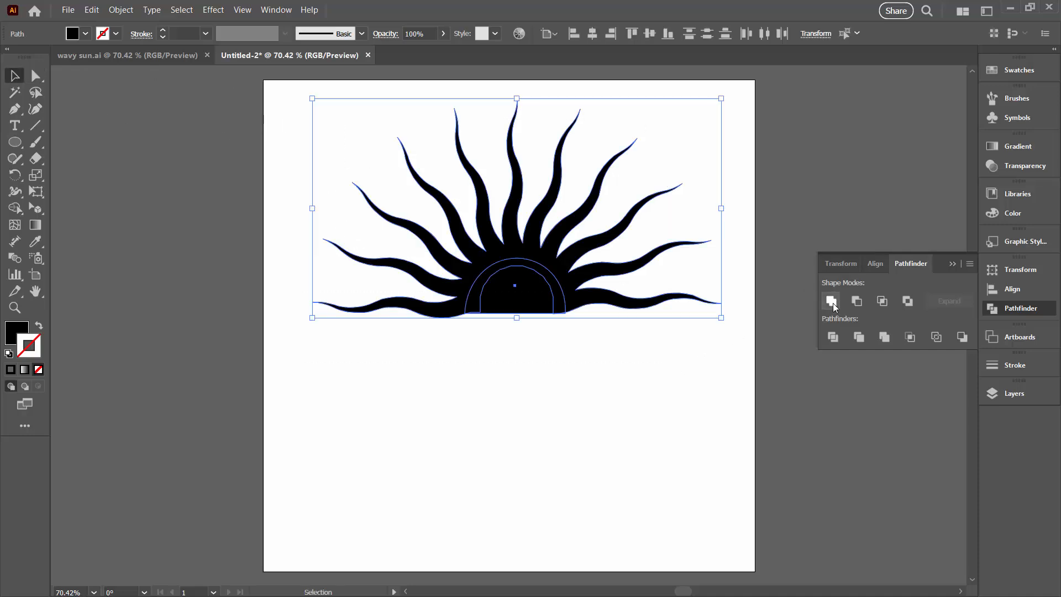
- Unite the rays and half-disc, fill with a radial gradient, and rotate toward the top-right corner
click(831, 301)
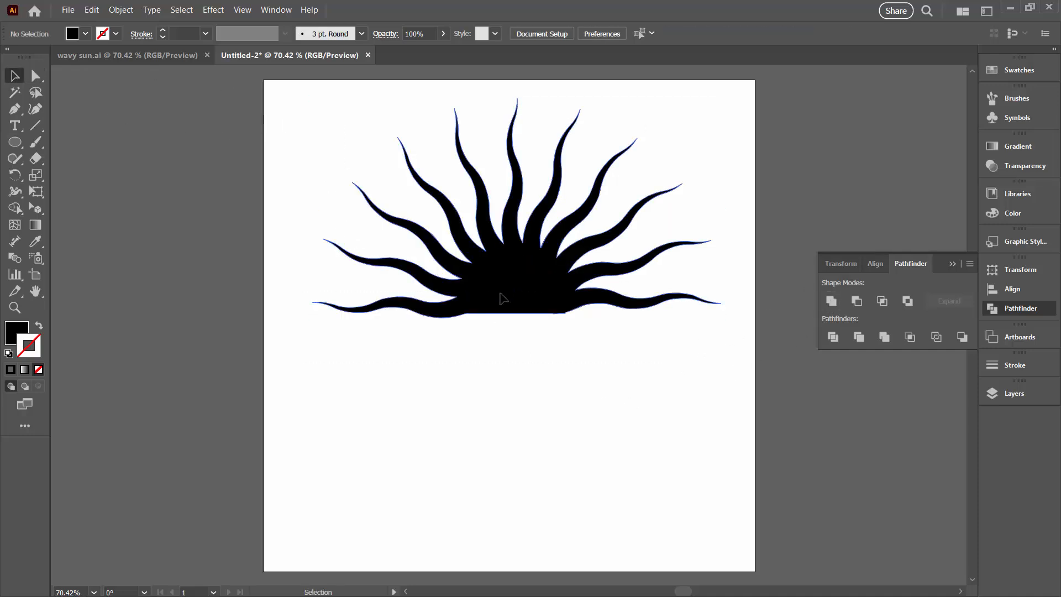
click(514, 298)
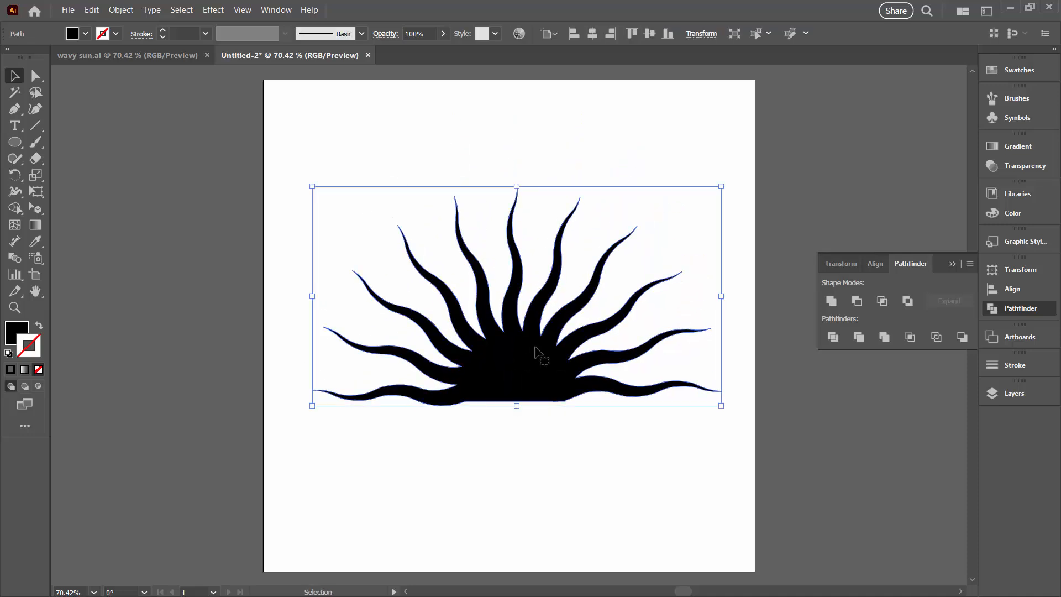
click(882, 226)
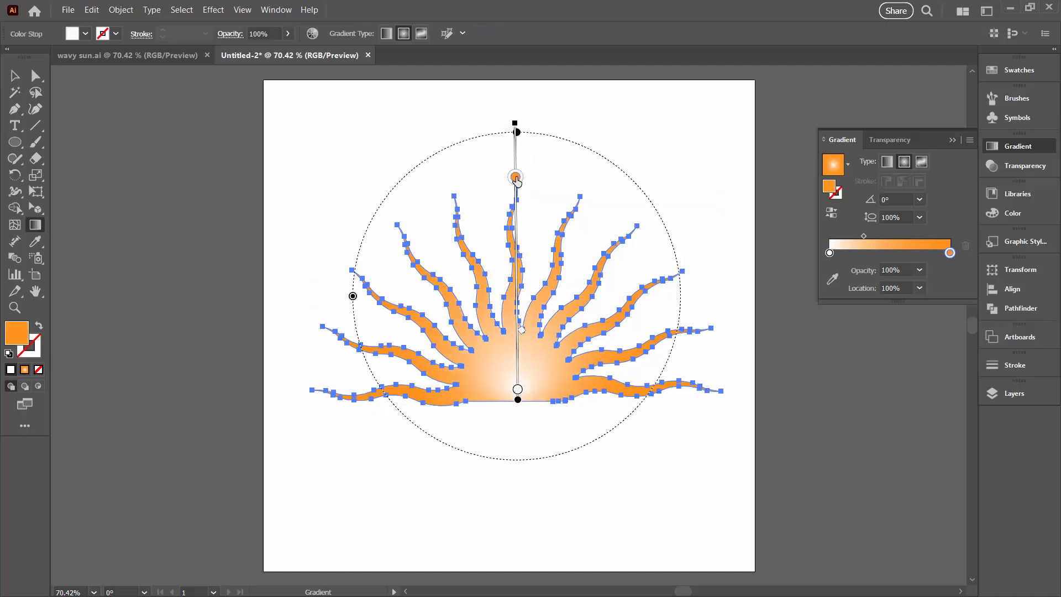
click(14, 76)
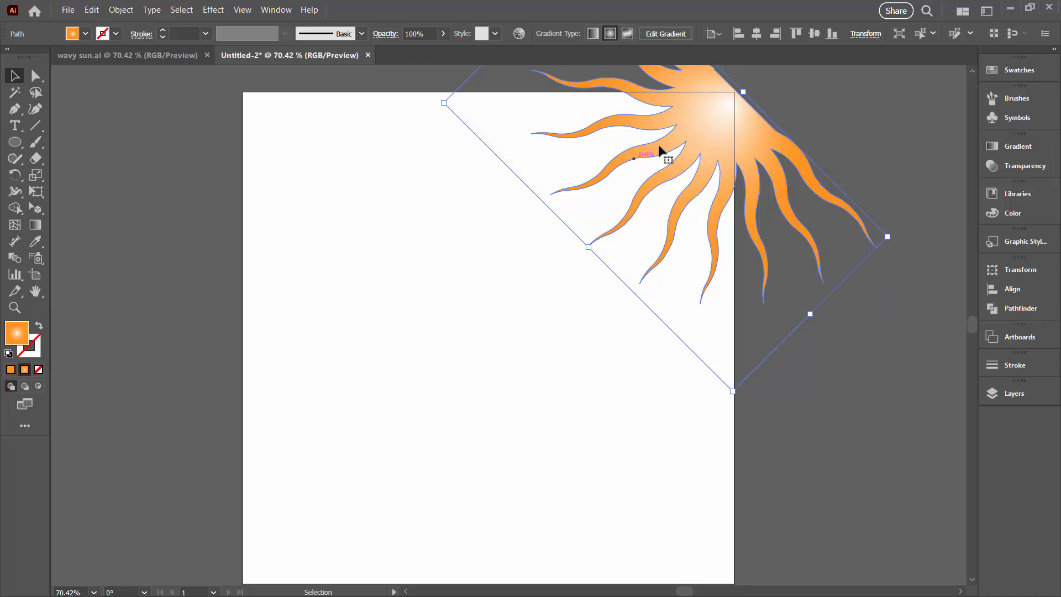
mouse_move(659, 105)
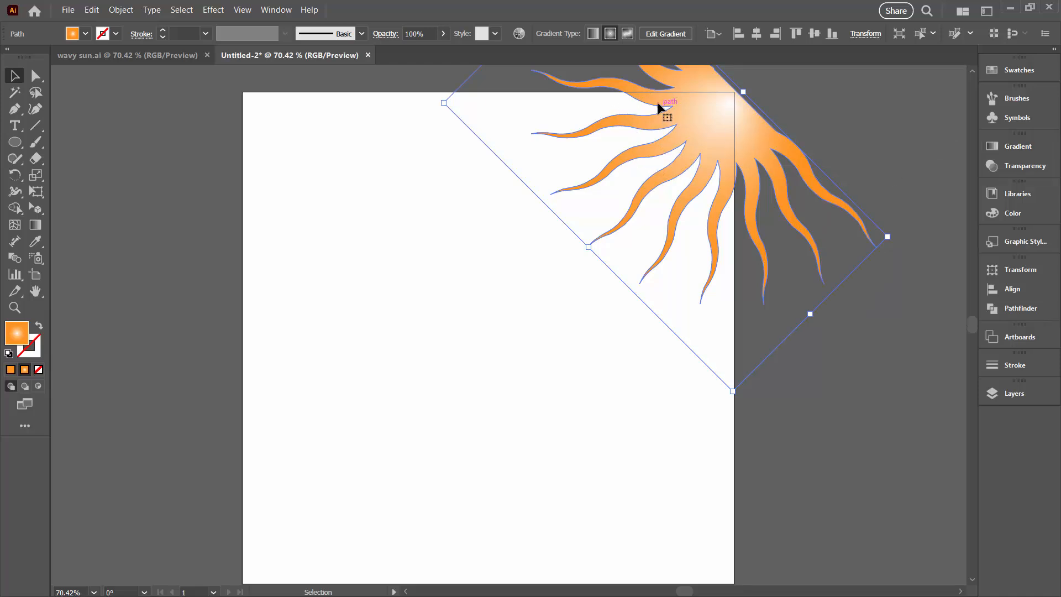
mouse_move(691, 188)
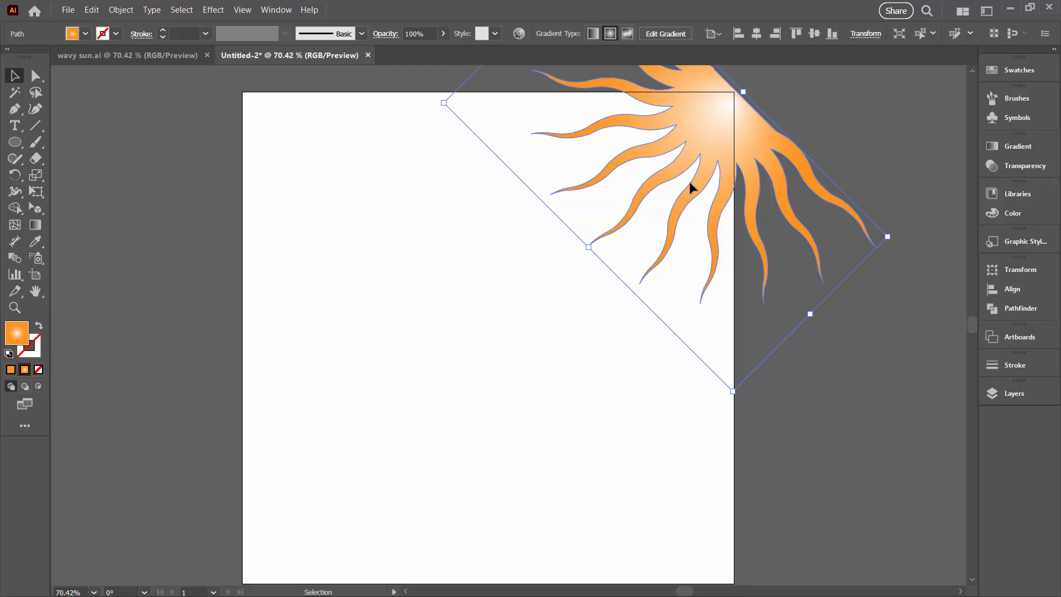
- Create a 1000 × 1000 px square aligned to the artboard with a solid orange fill
click(14, 142)
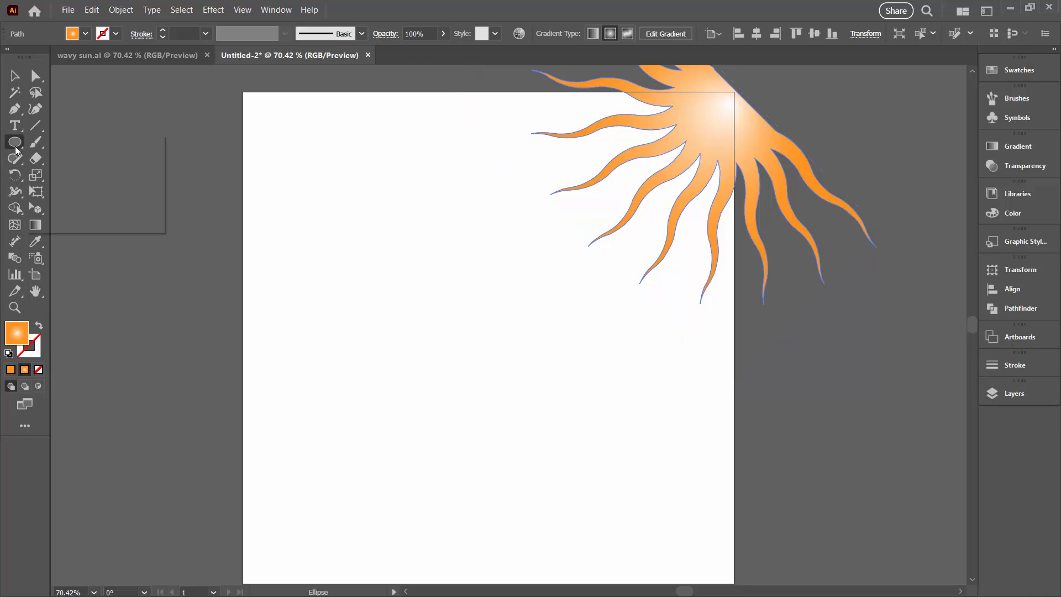
click(365, 230)
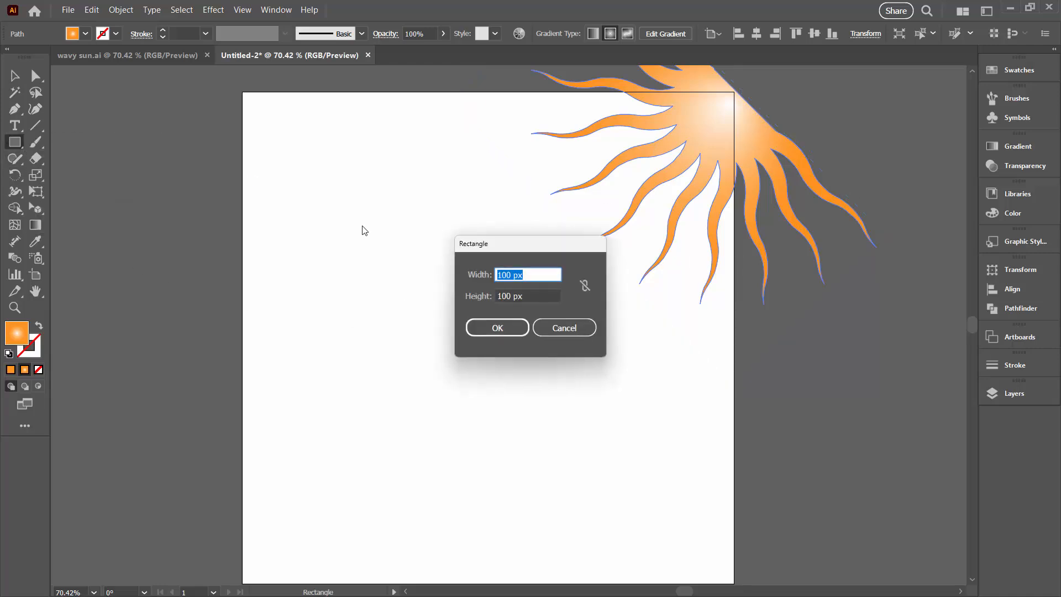
text(1000)
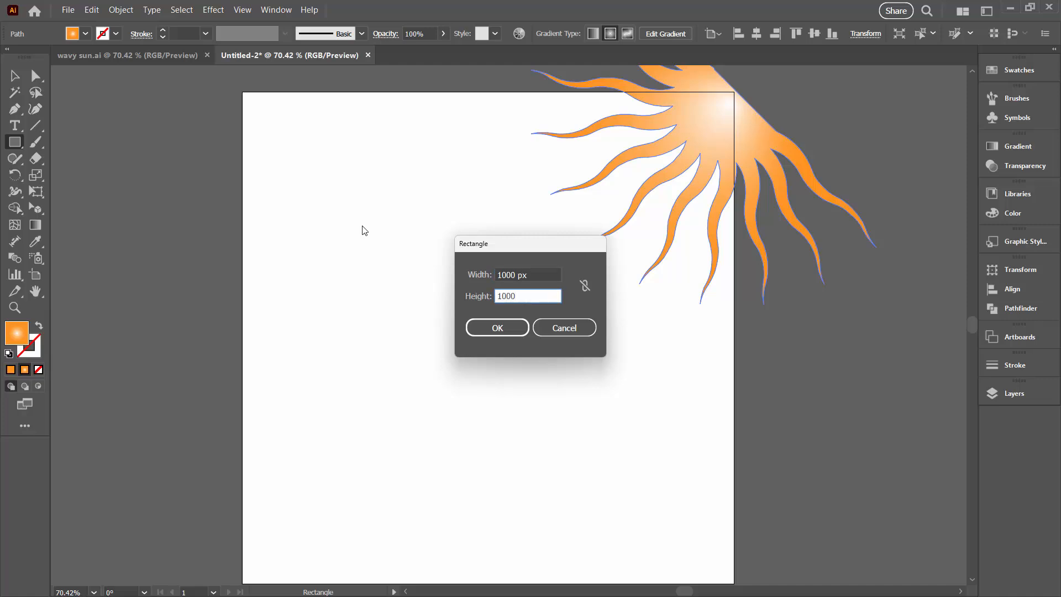
click(497, 328)
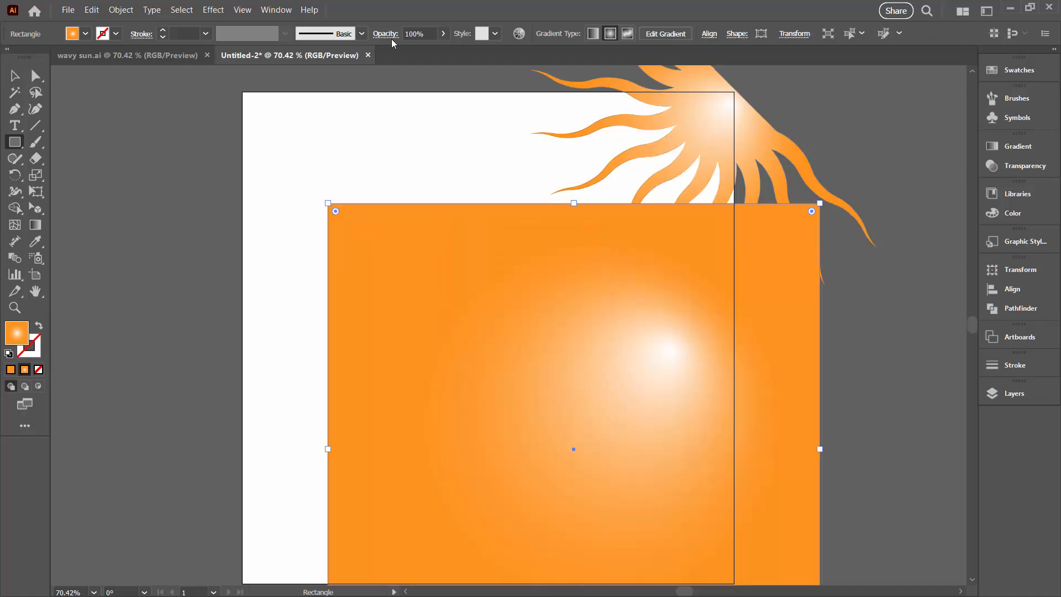
mouse_move(705, 57)
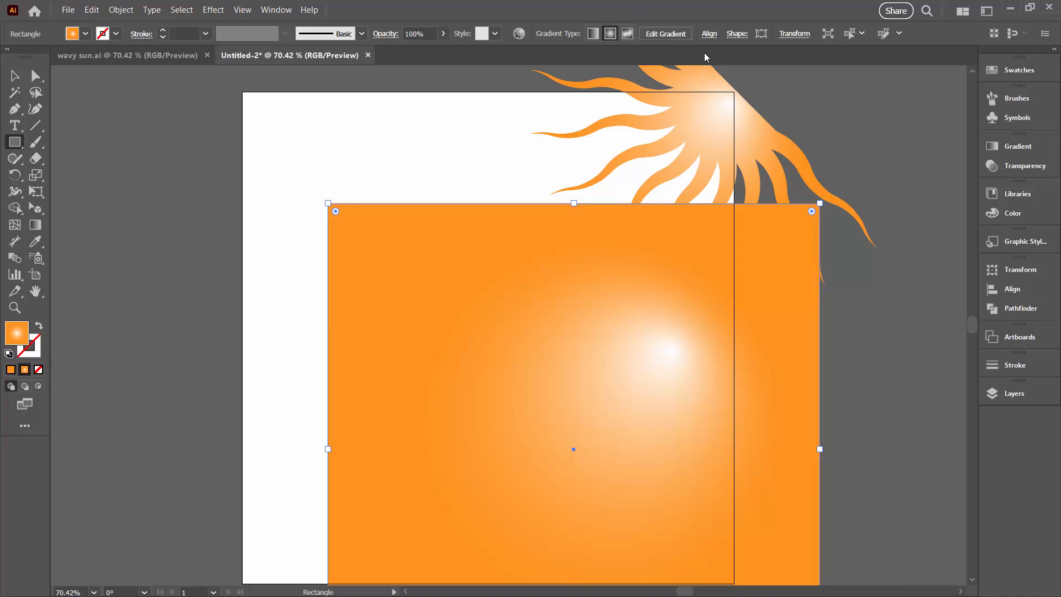
mouse_move(915, 216)
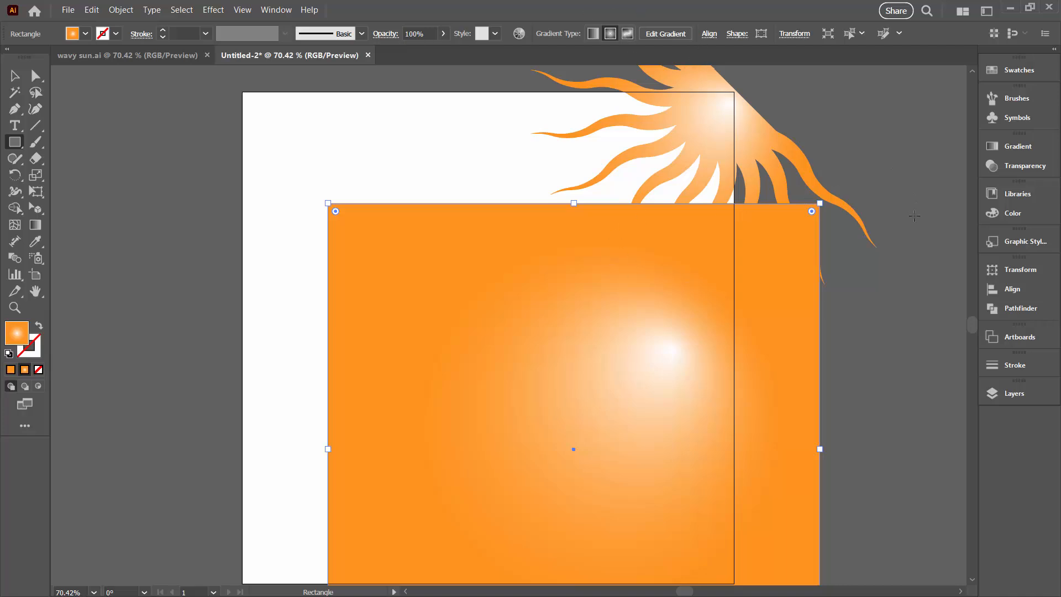
click(1013, 289)
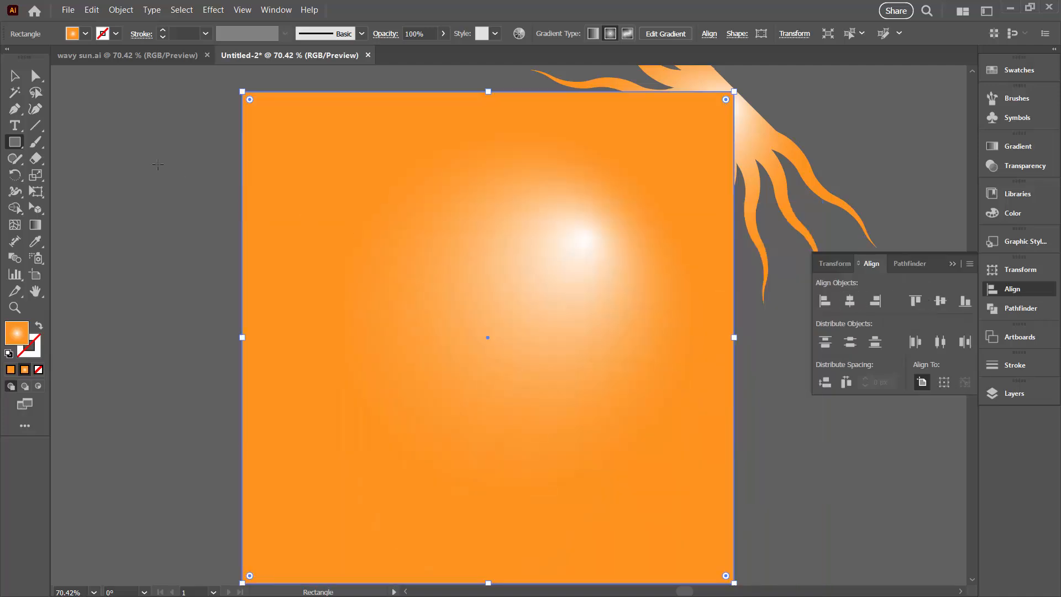
click(13, 334)
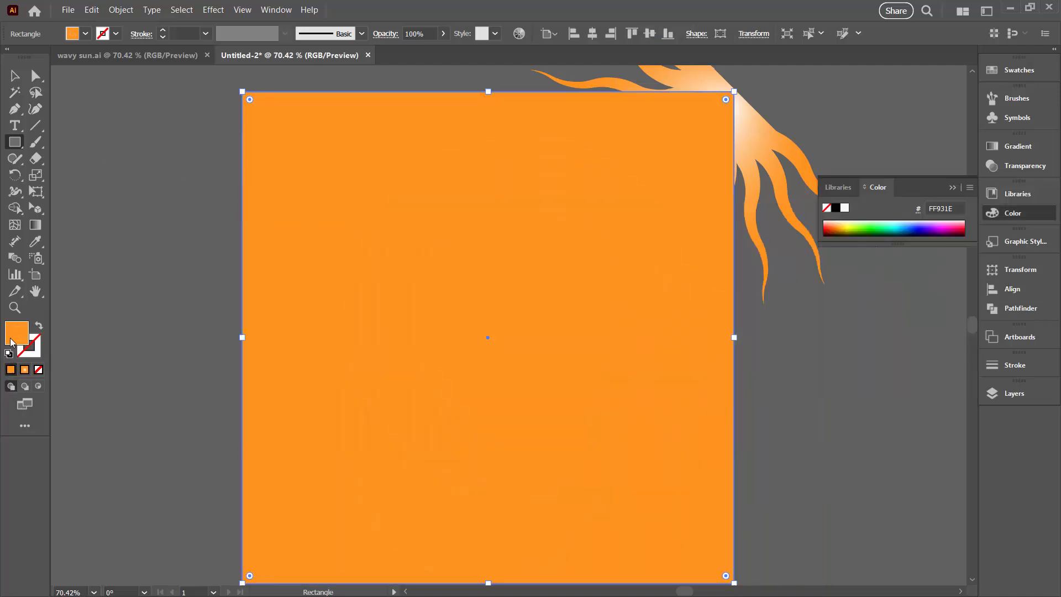
mouse_move(633, 196)
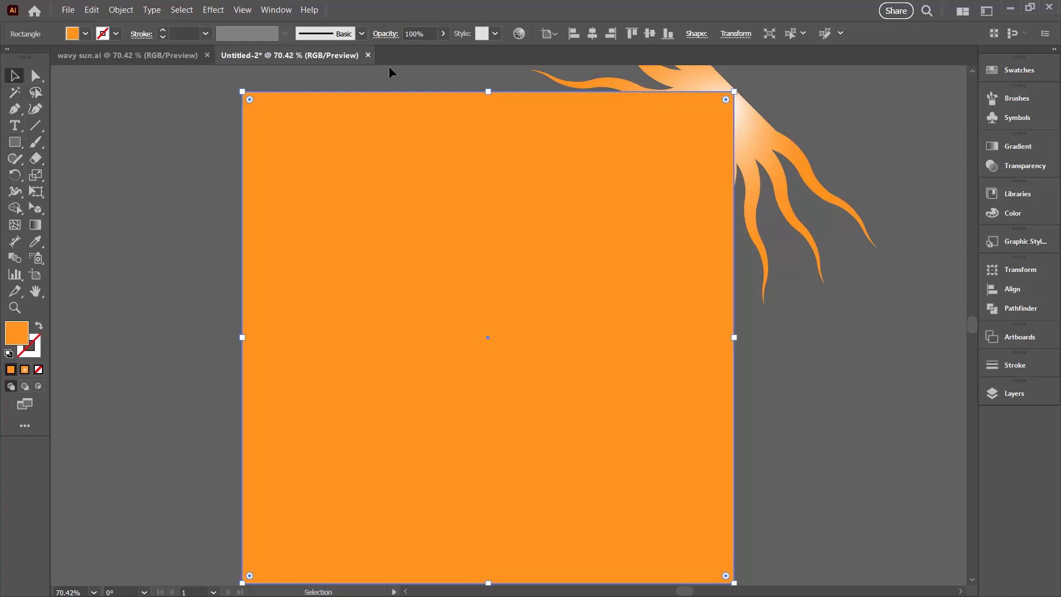
mouse_move(754, 157)
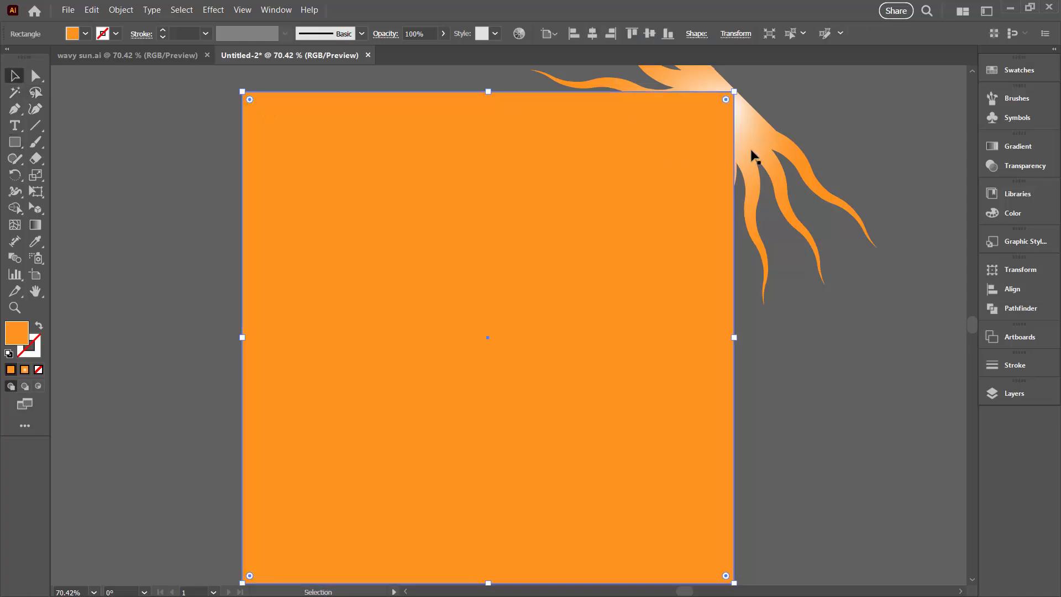
- Select the orange square and gradient sun, then apply Pathfinder Crop
right_click(741, 144)
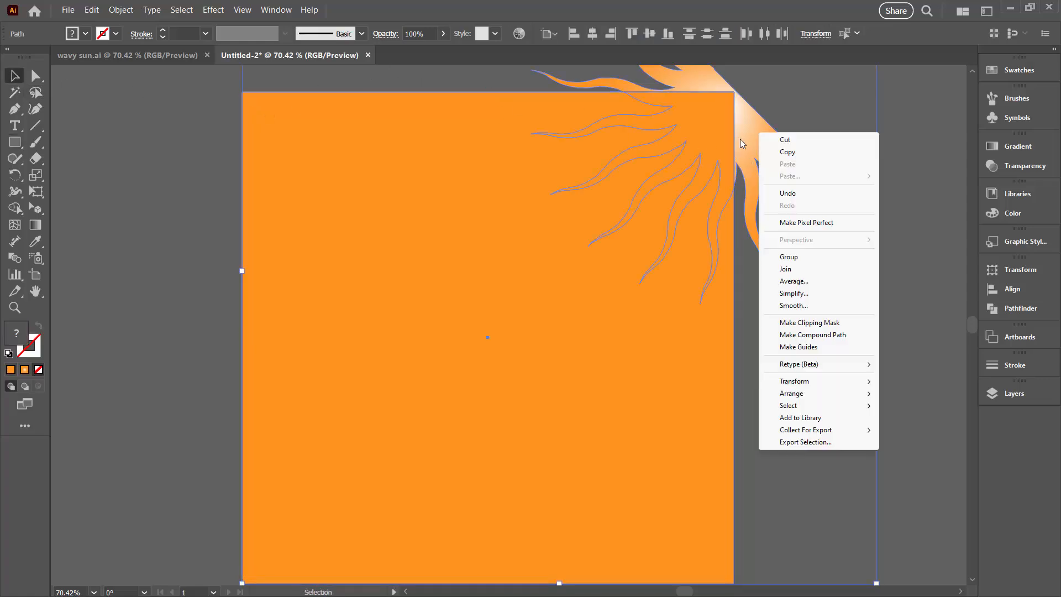
click(808, 321)
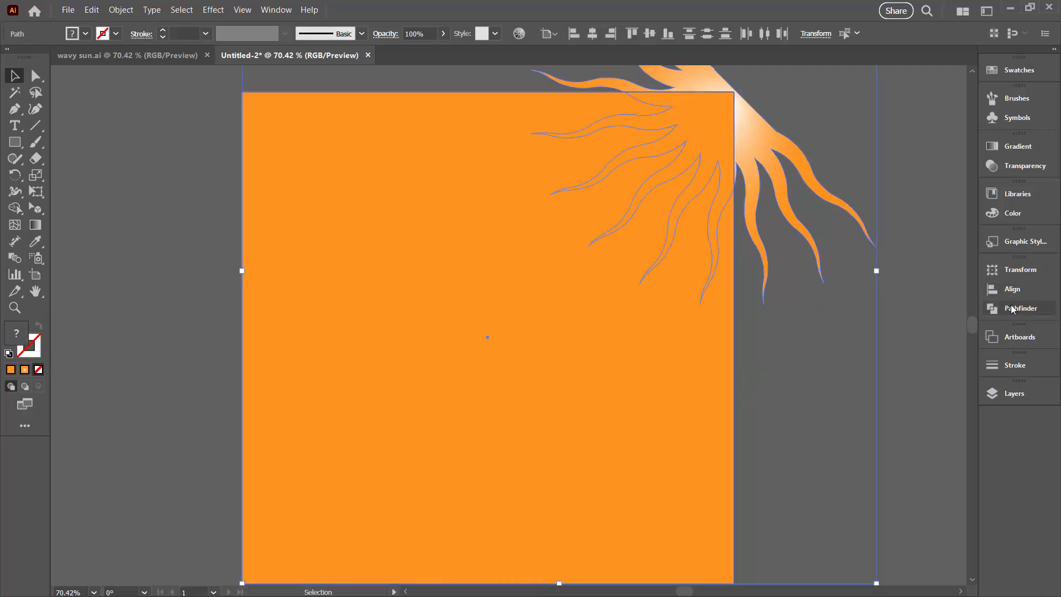
click(1021, 307)
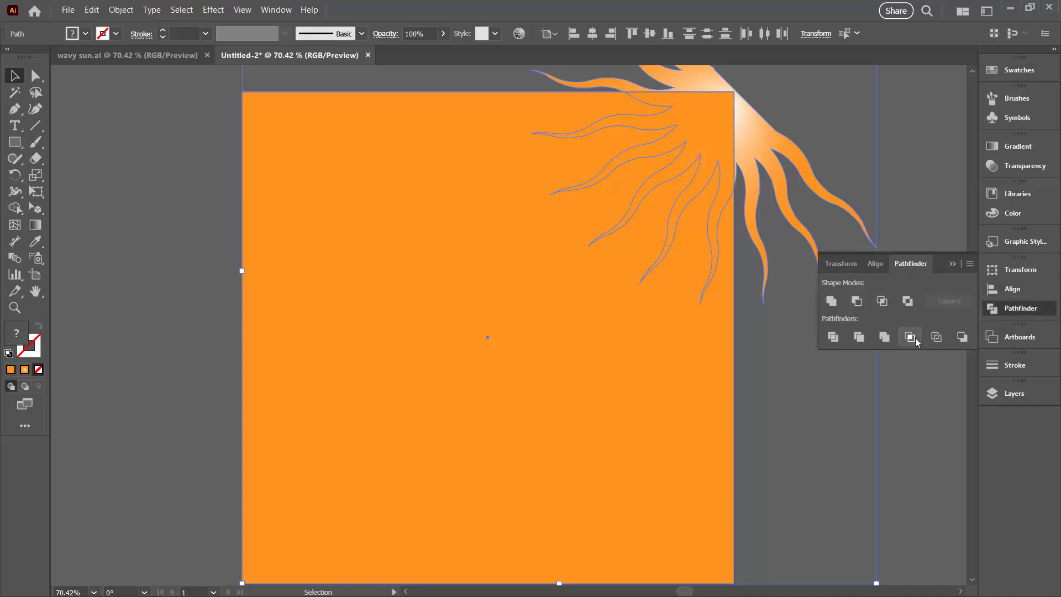
click(908, 337)
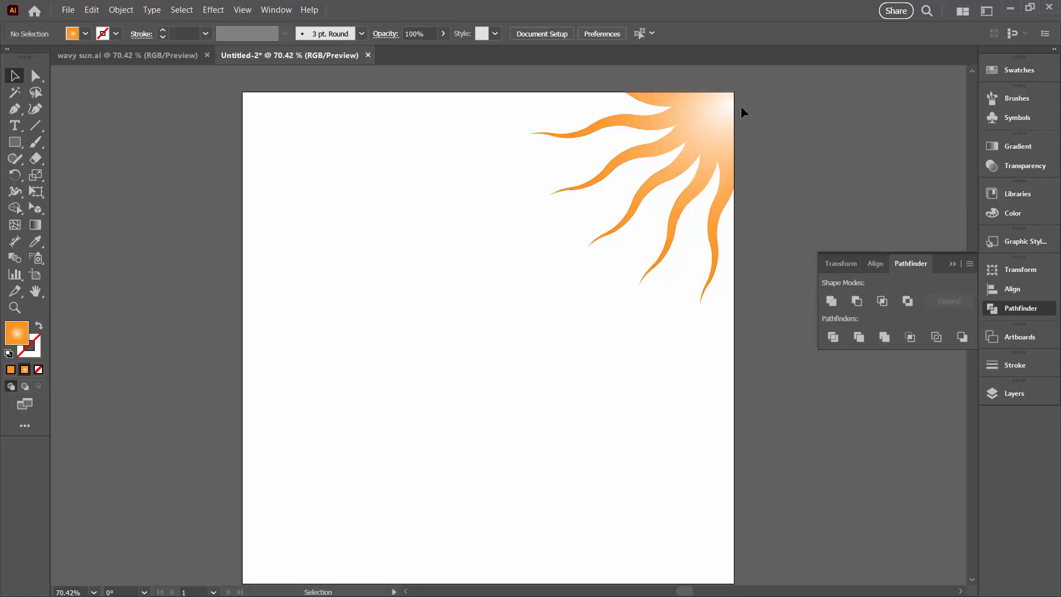
mouse_move(971, 281)
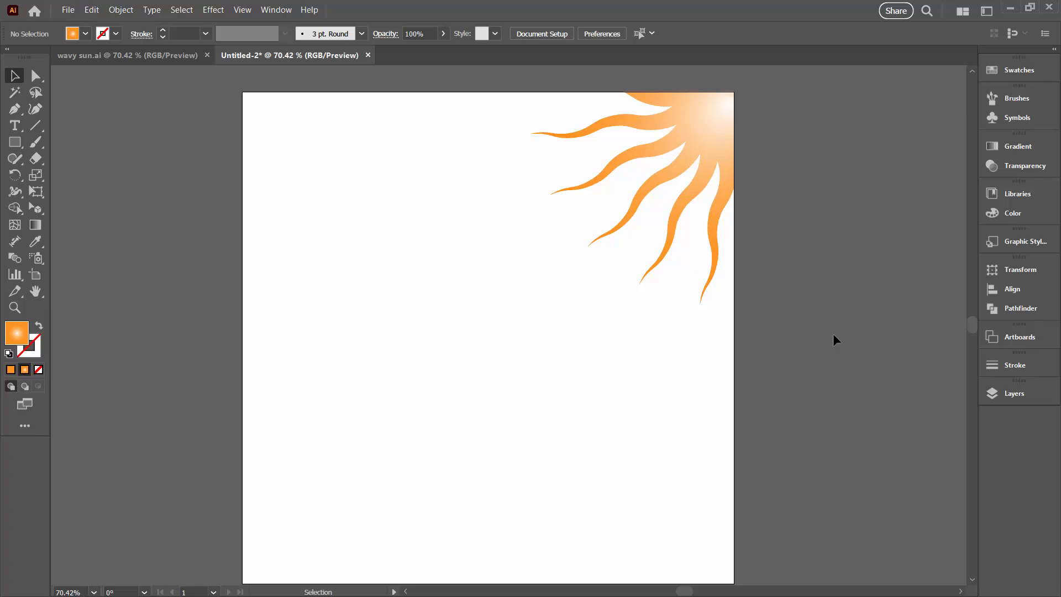
mouse_move(762, 283)
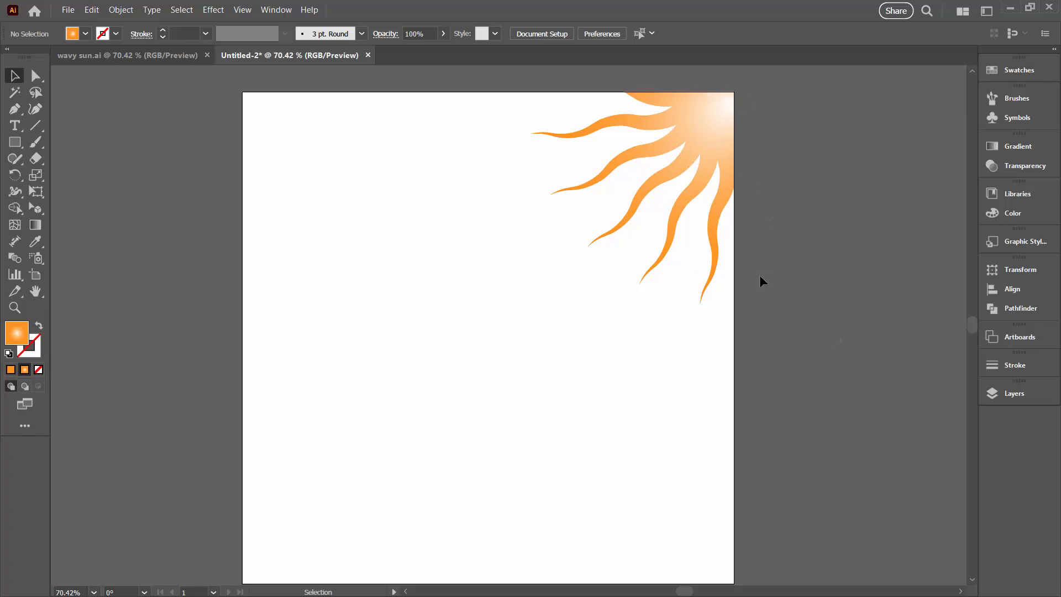